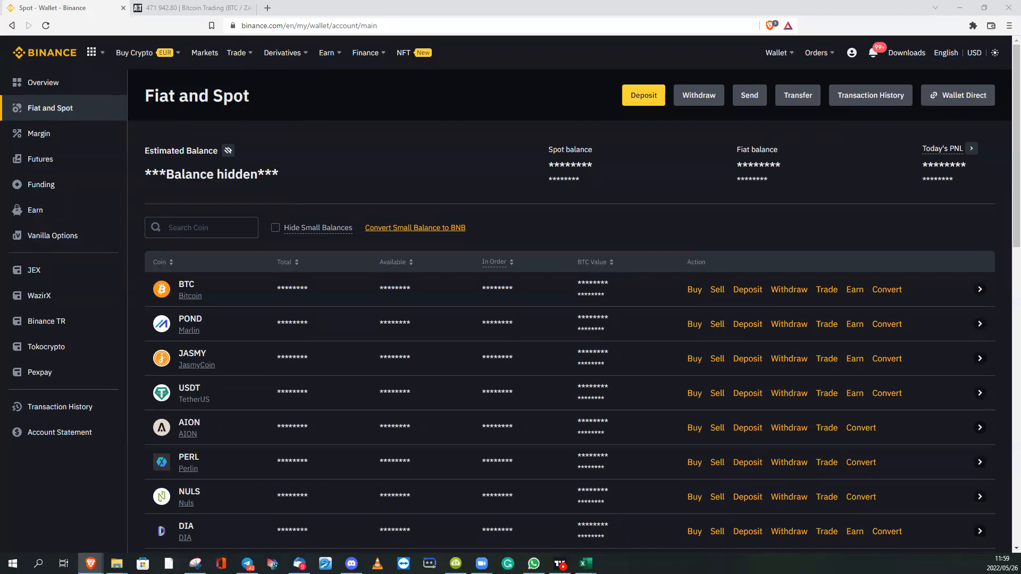
Switch to the AltCoinTrader tab showing the BTC/ZAR buy and sell page.
{"action": "left_click", "coordinate": [189, 8]}
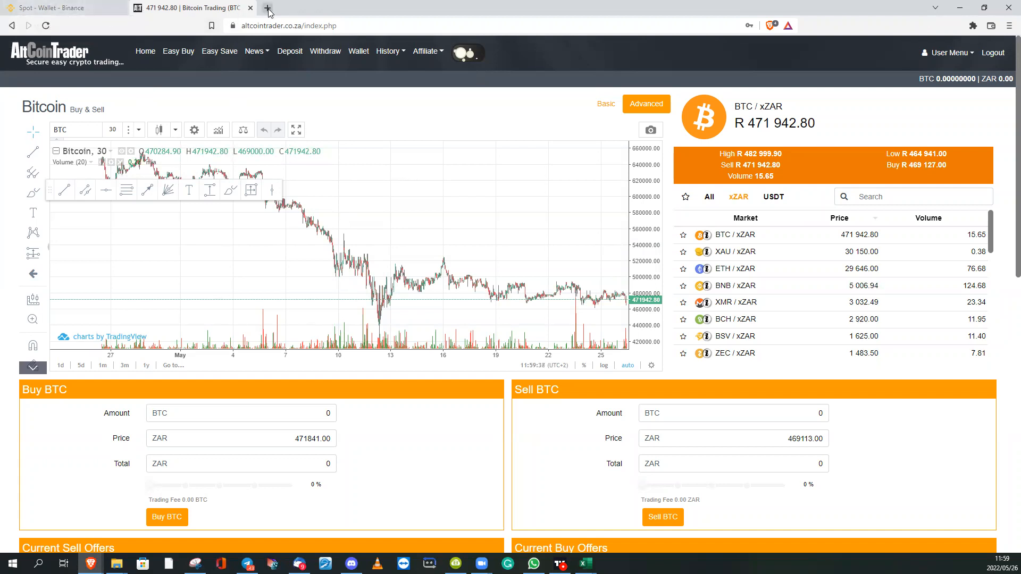
{"action": "mouse_move", "coordinate": [268, 12]}
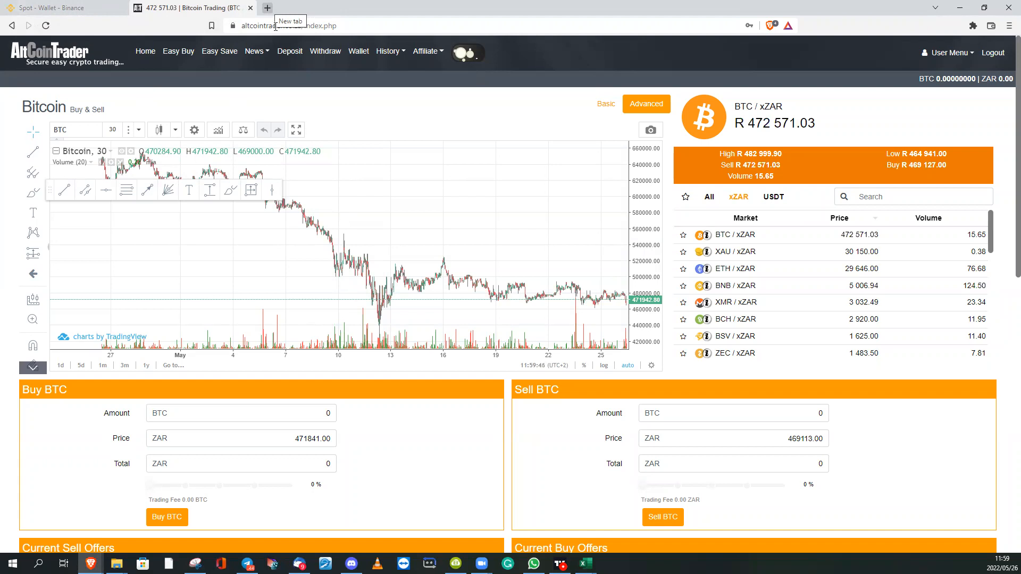
{"action": "mouse_move", "coordinate": [420, 246]}
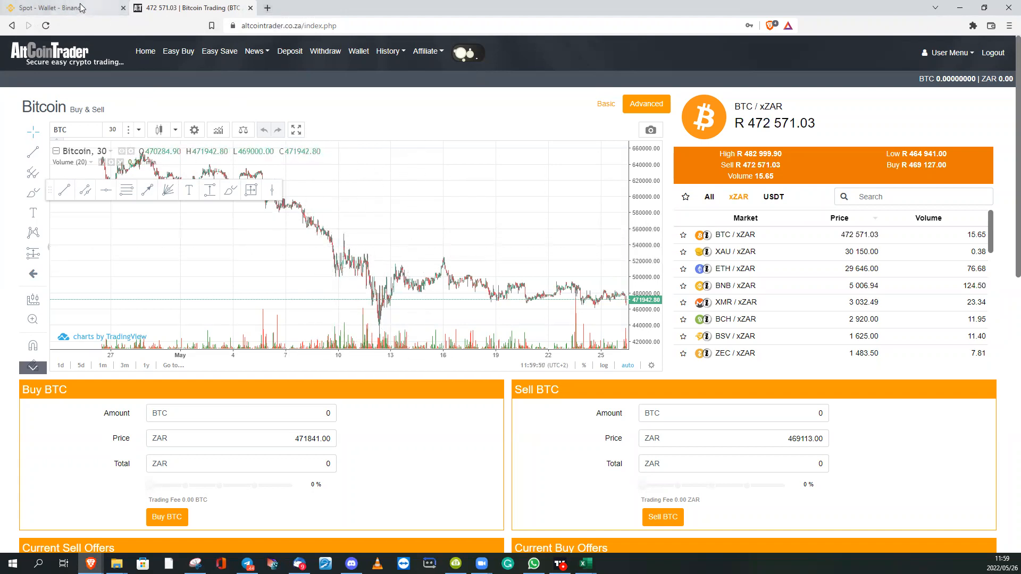
Open Binance's Fiat and Spot wallet and search 'usd' to show the USDT rows.
{"action": "left_click", "coordinate": [59, 7]}
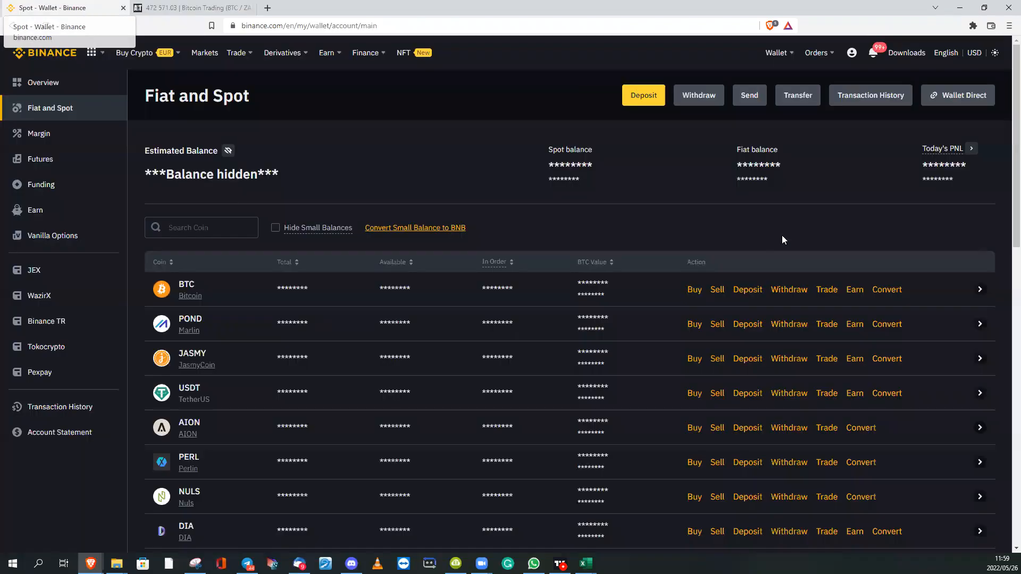
{"action": "left_click", "coordinate": [776, 52]}
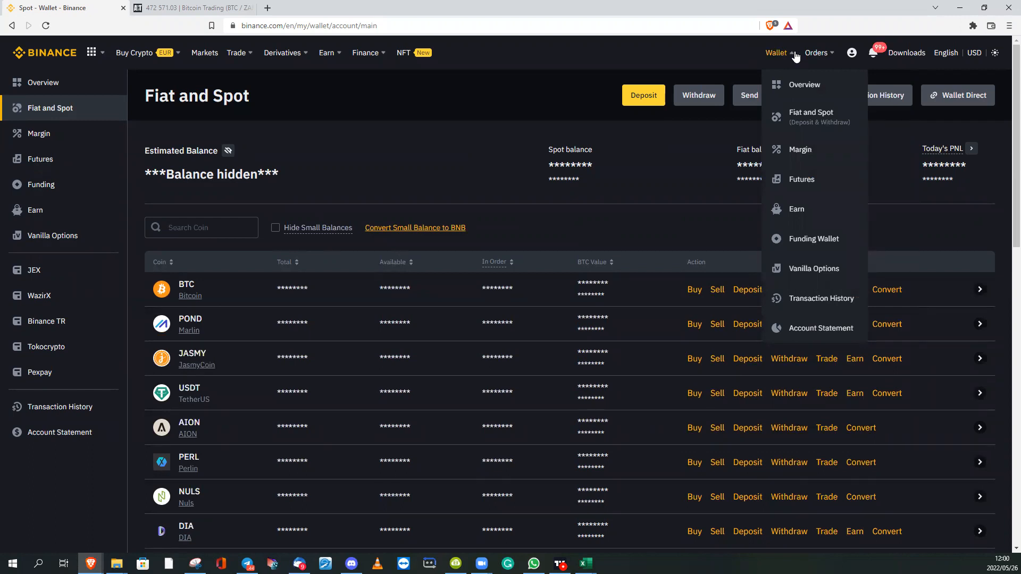
{"action": "mouse_move", "coordinate": [811, 117]}
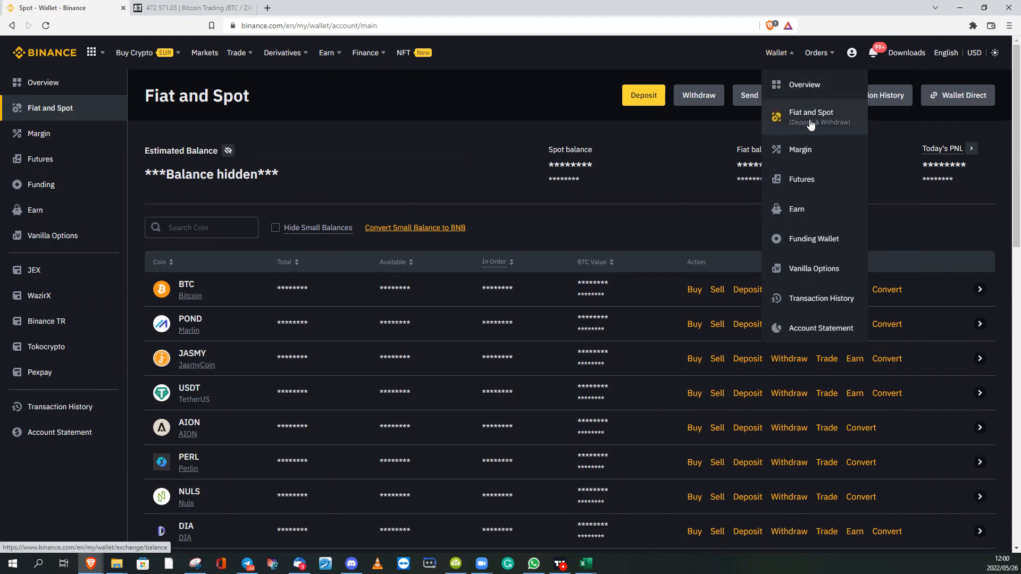
{"action": "left_click", "coordinate": [810, 116]}
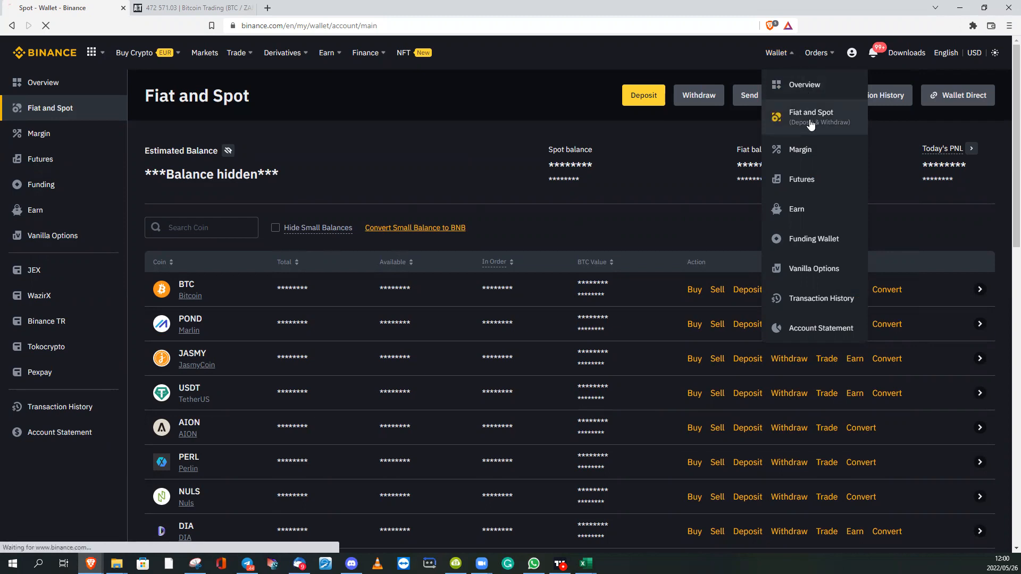
{"action": "left_click", "coordinate": [811, 116]}
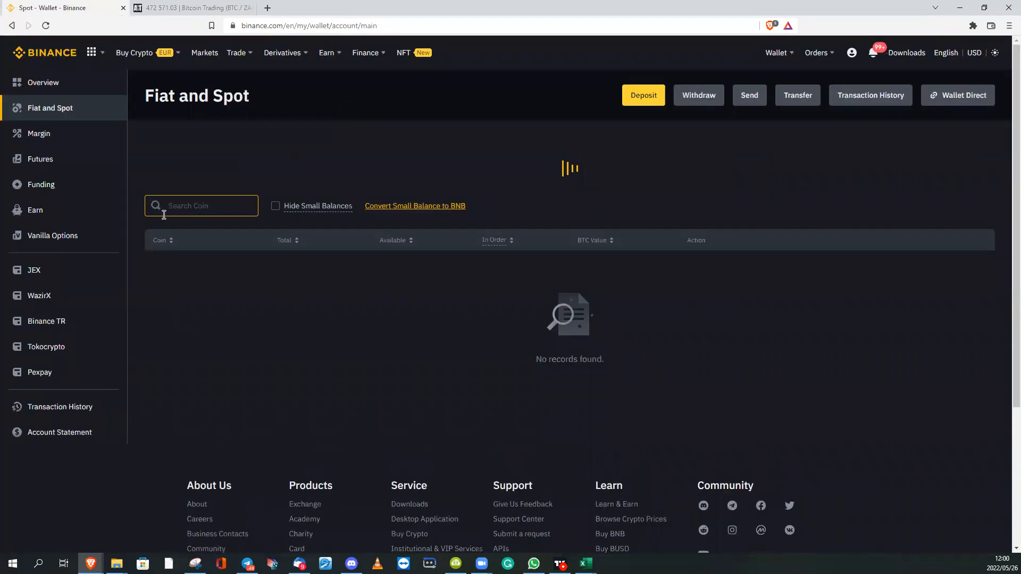
{"action": "left_click", "coordinate": [201, 205]}
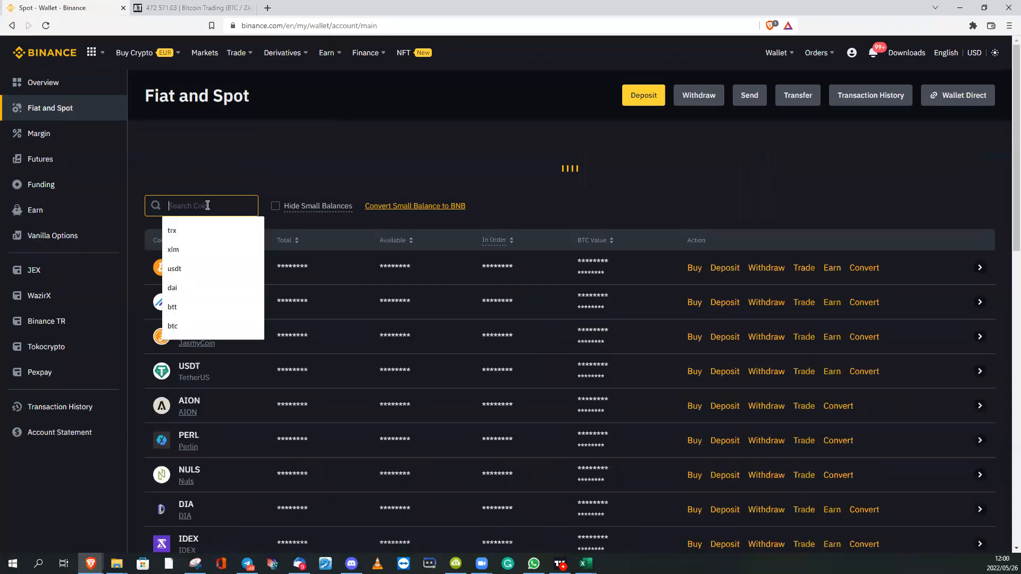
{"action": "type", "text": "usd"}
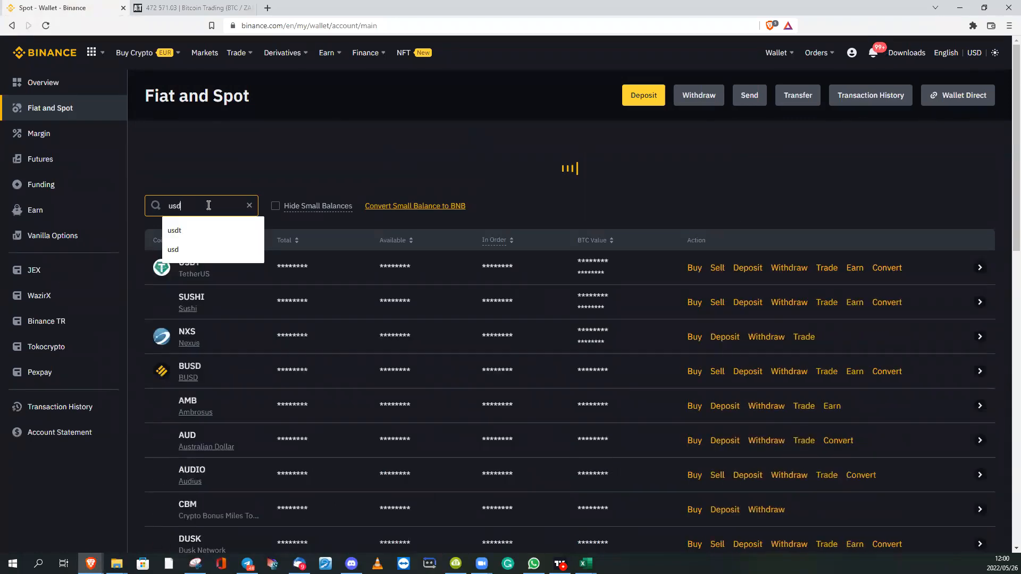
{"action": "left_click", "coordinate": [174, 231]}
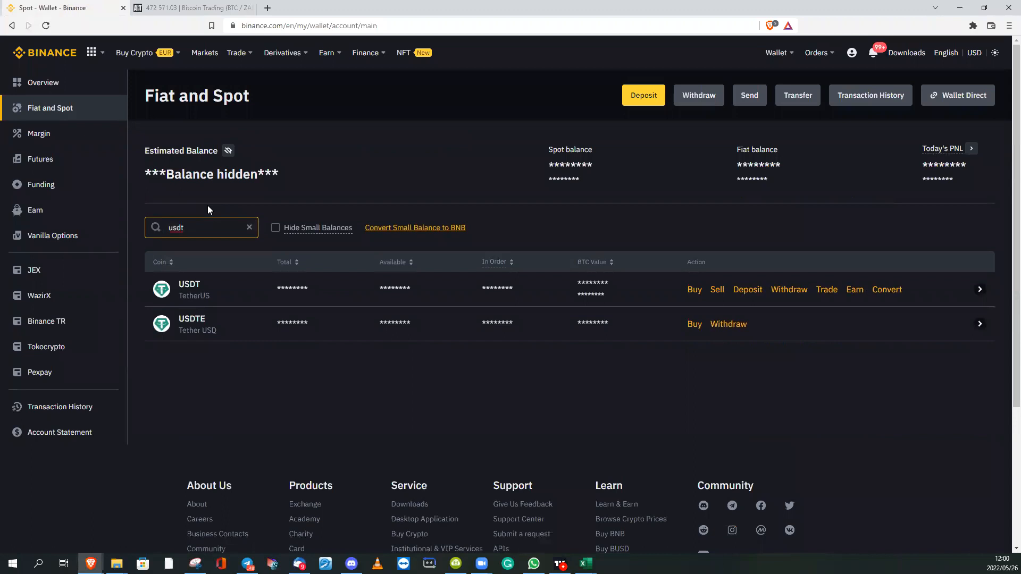
{"action": "mouse_move", "coordinate": [513, 293]}
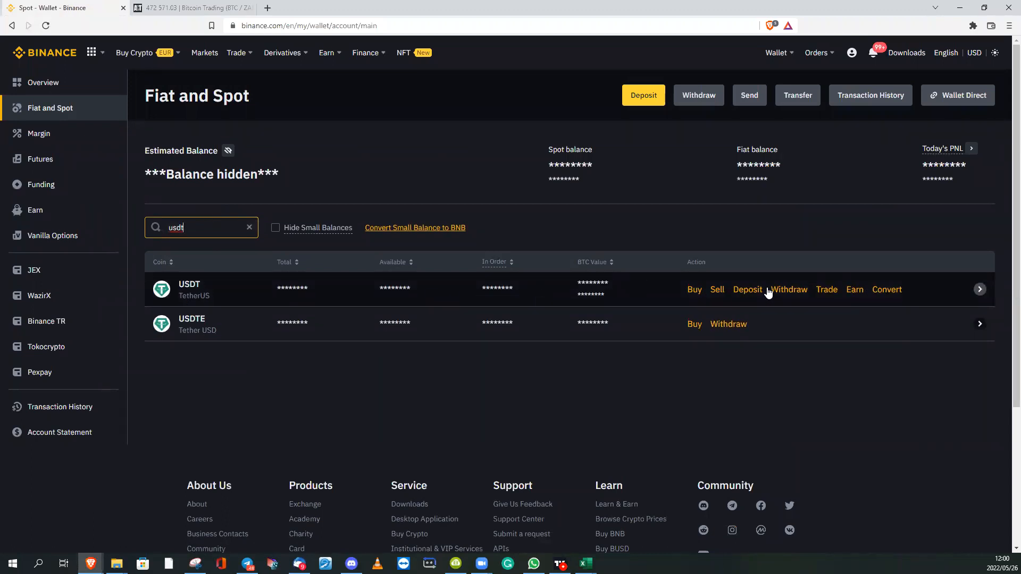
{"action": "mouse_move", "coordinate": [755, 292]}
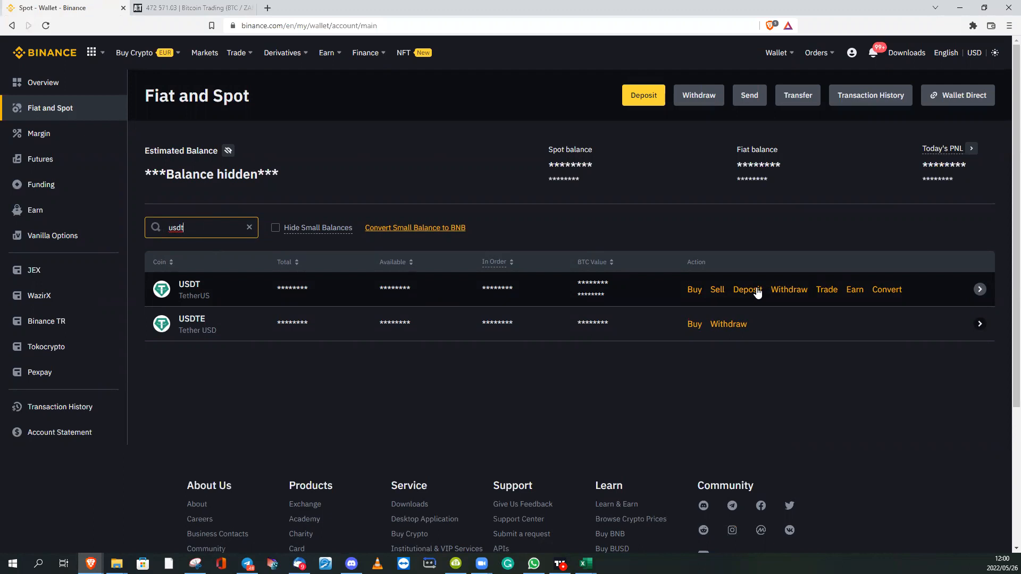
Start a USDT (TetherUS) deposit and show the BSC, AVAXC, BNB, ETH and MATIC networks.
{"action": "left_click", "coordinate": [747, 289]}
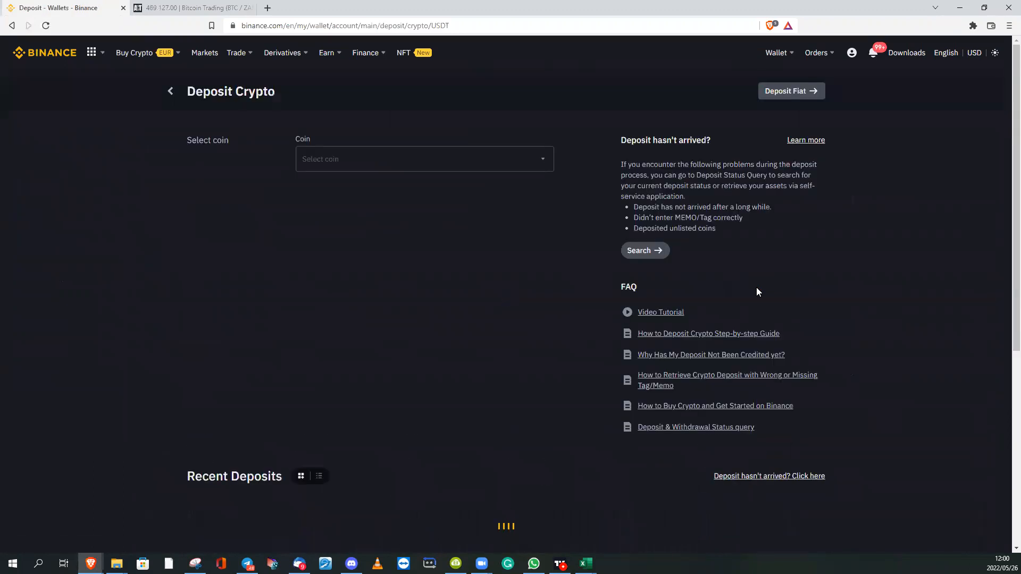
{"action": "left_click", "coordinate": [423, 159]}
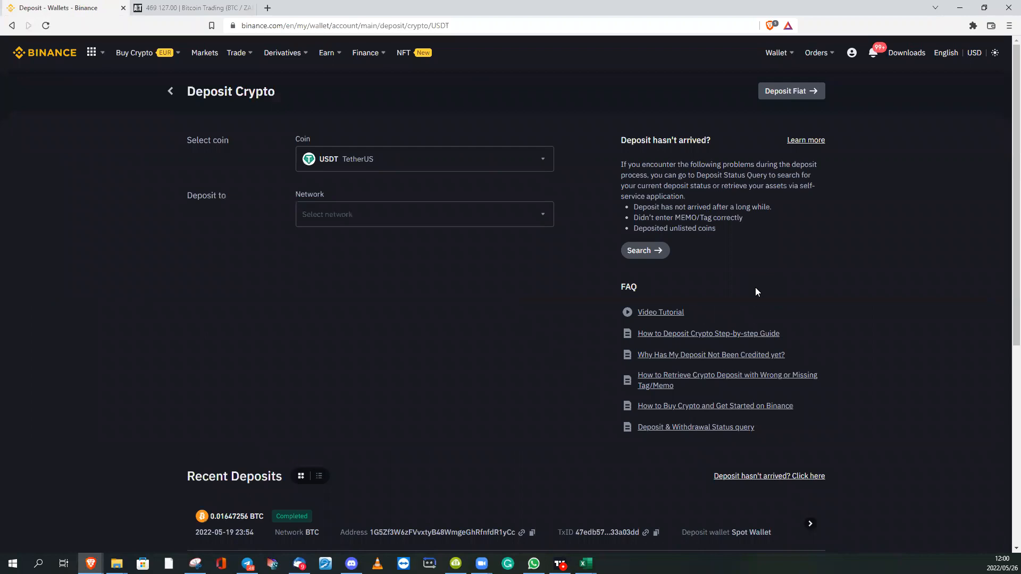
{"action": "mouse_move", "coordinate": [527, 339]}
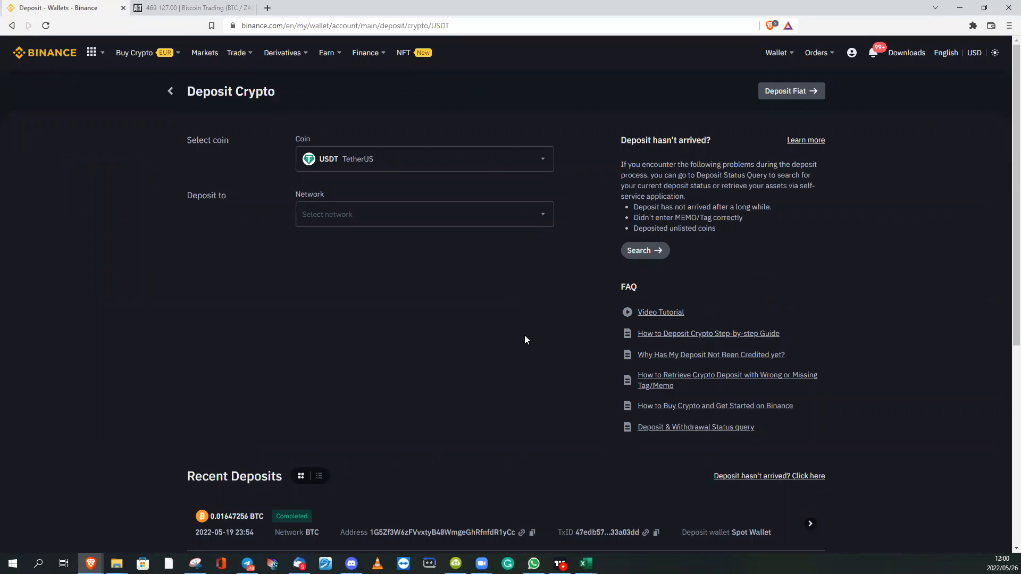
{"action": "mouse_move", "coordinate": [526, 233]}
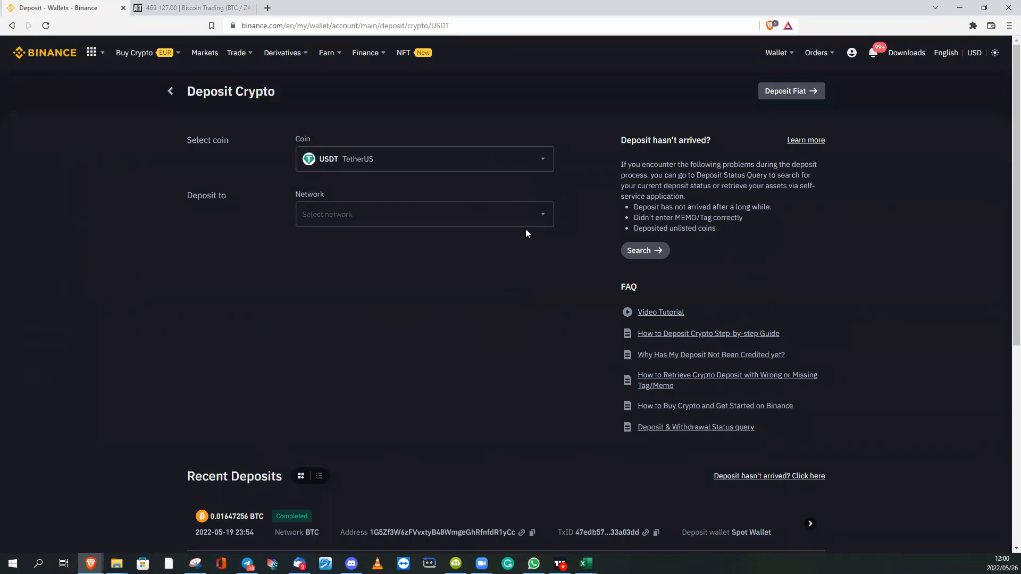
{"action": "left_click", "coordinate": [423, 214]}
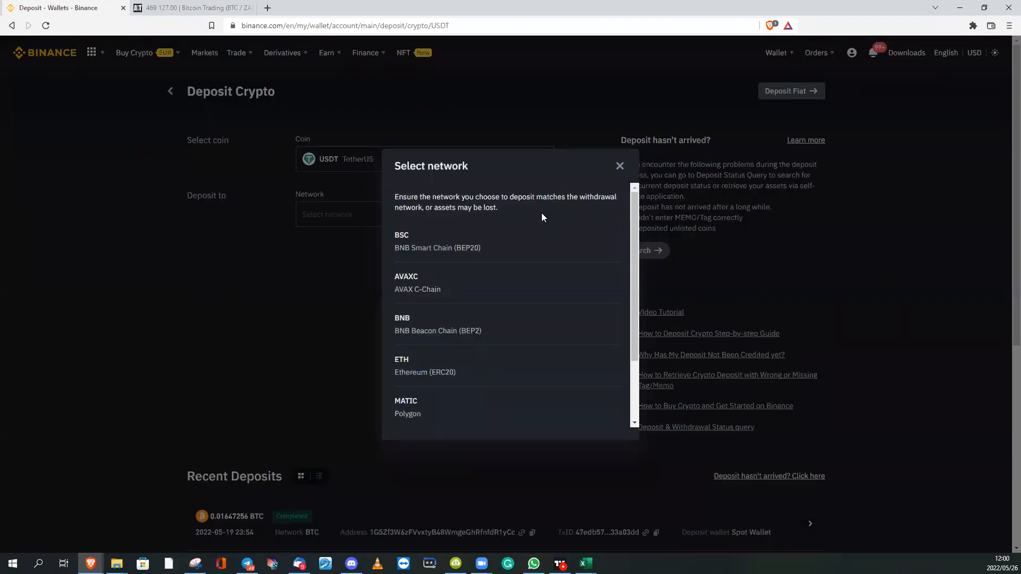
{"action": "mouse_move", "coordinate": [469, 245]}
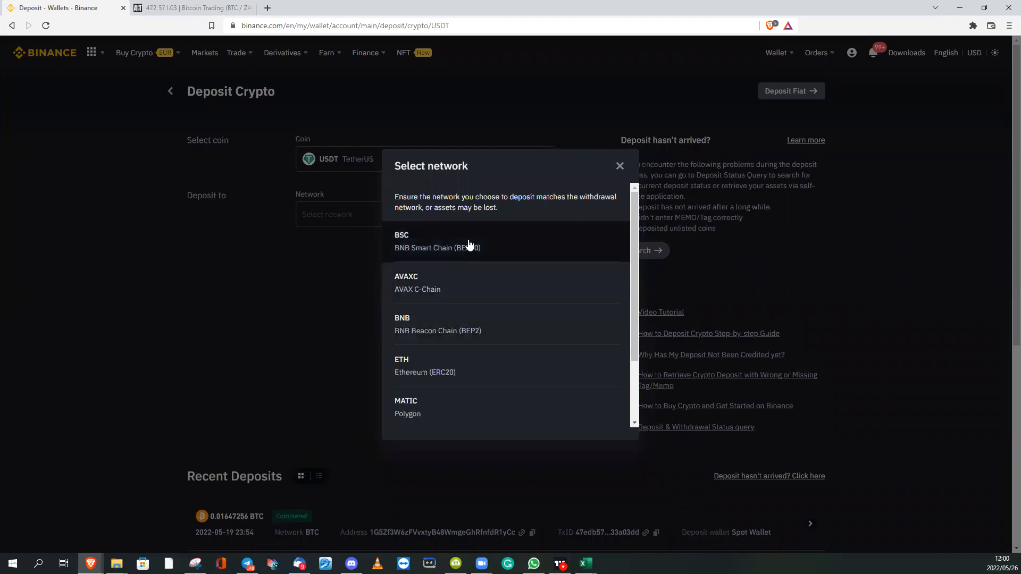
{"action": "mouse_move", "coordinate": [462, 241]}
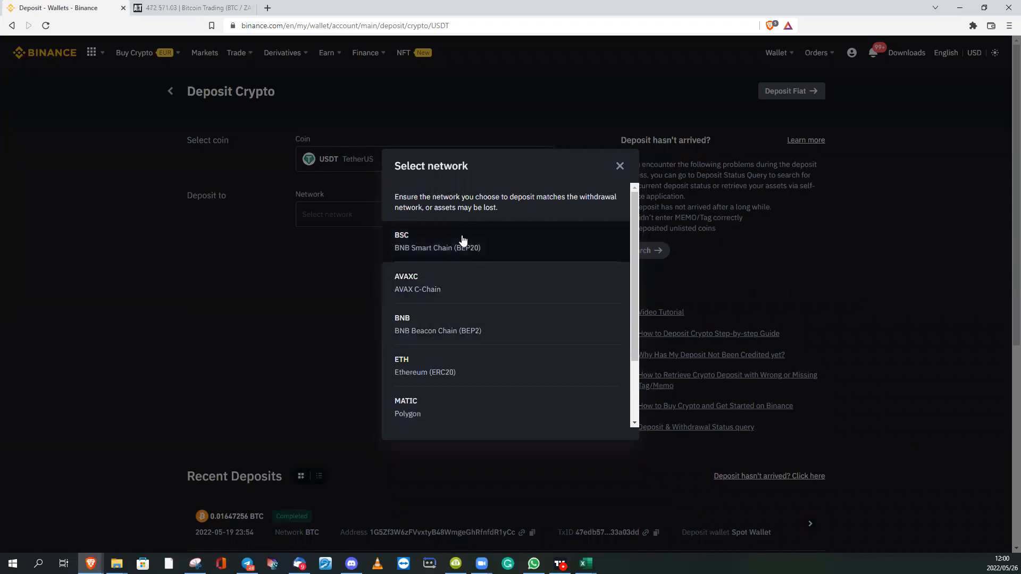
{"action": "mouse_move", "coordinate": [474, 241]}
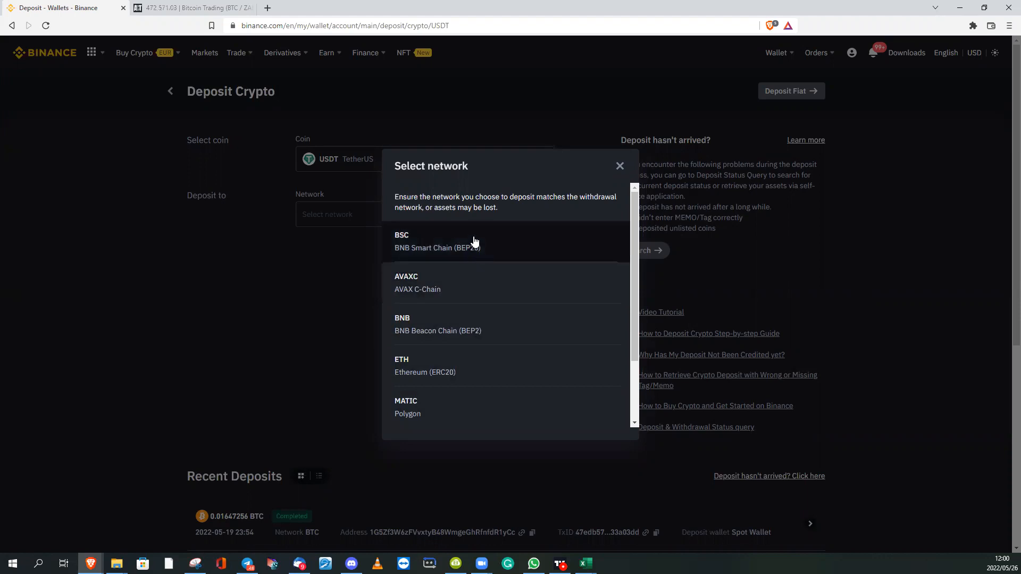
{"action": "mouse_move", "coordinate": [485, 244]}
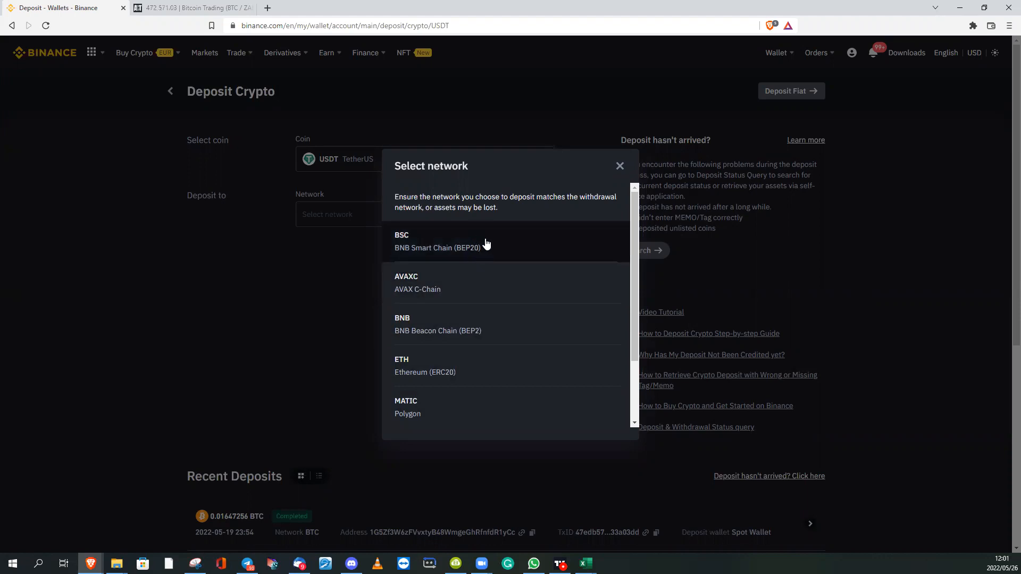
{"action": "mouse_move", "coordinate": [434, 264]}
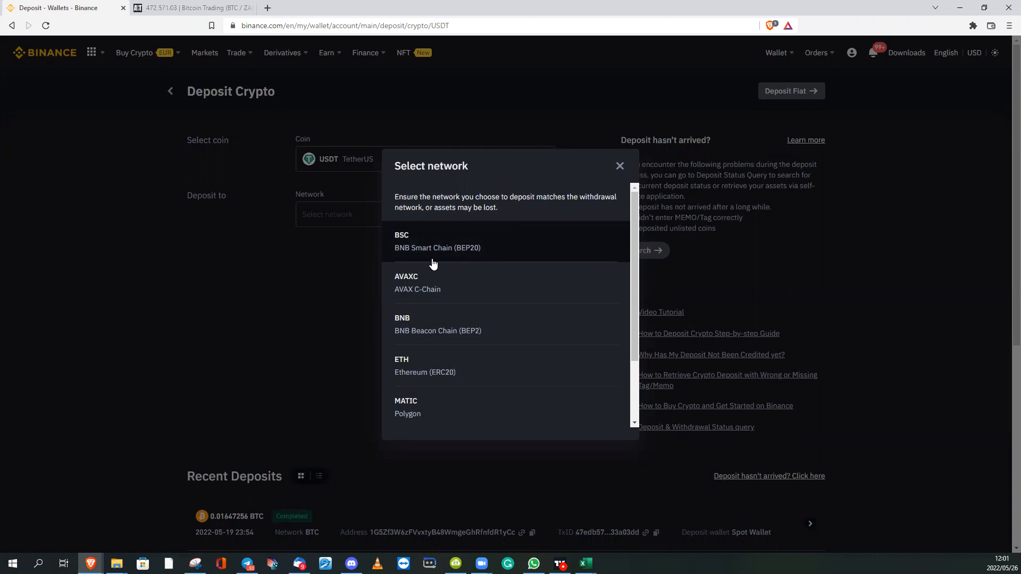
{"action": "mouse_move", "coordinate": [503, 247]}
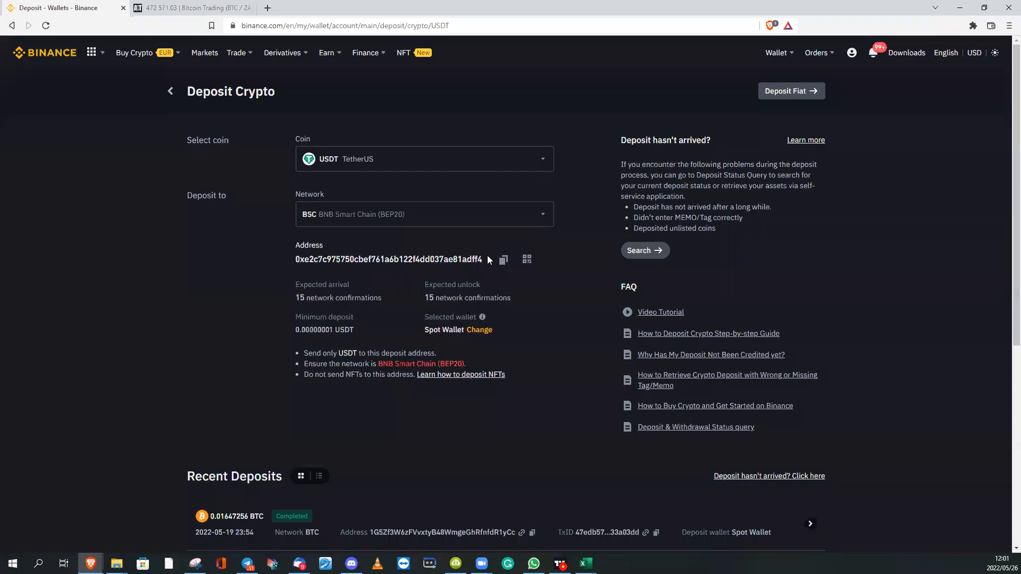
{"action": "mouse_move", "coordinate": [417, 256]}
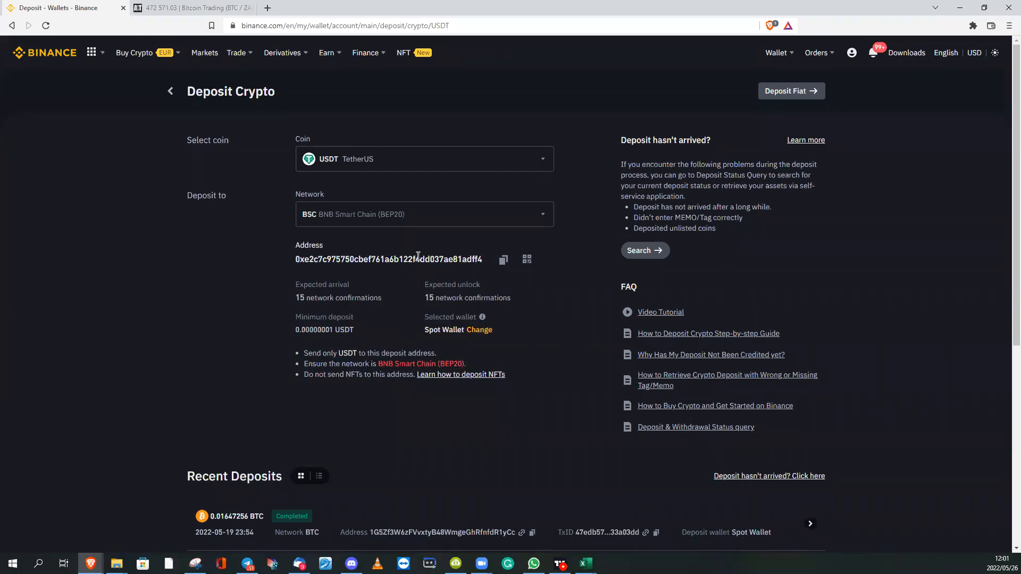
{"action": "mouse_move", "coordinate": [503, 260]}
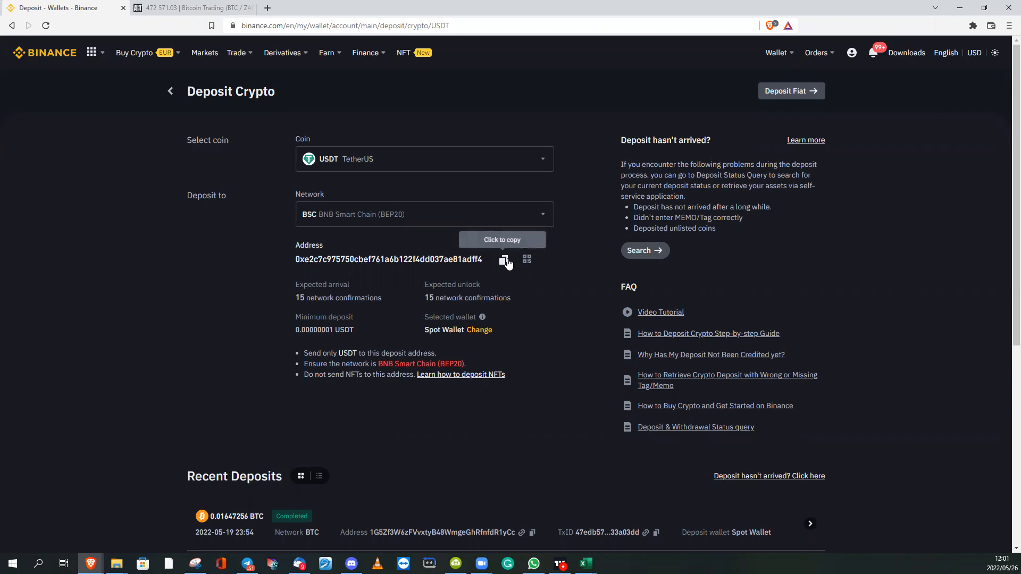
{"action": "mouse_move", "coordinate": [448, 426]}
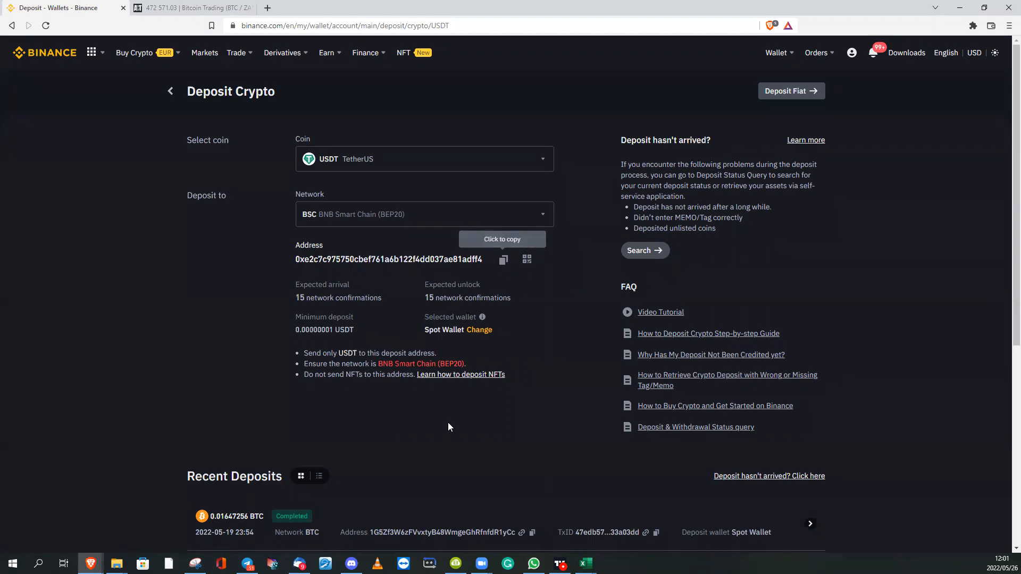
{"action": "mouse_move", "coordinate": [519, 211]}
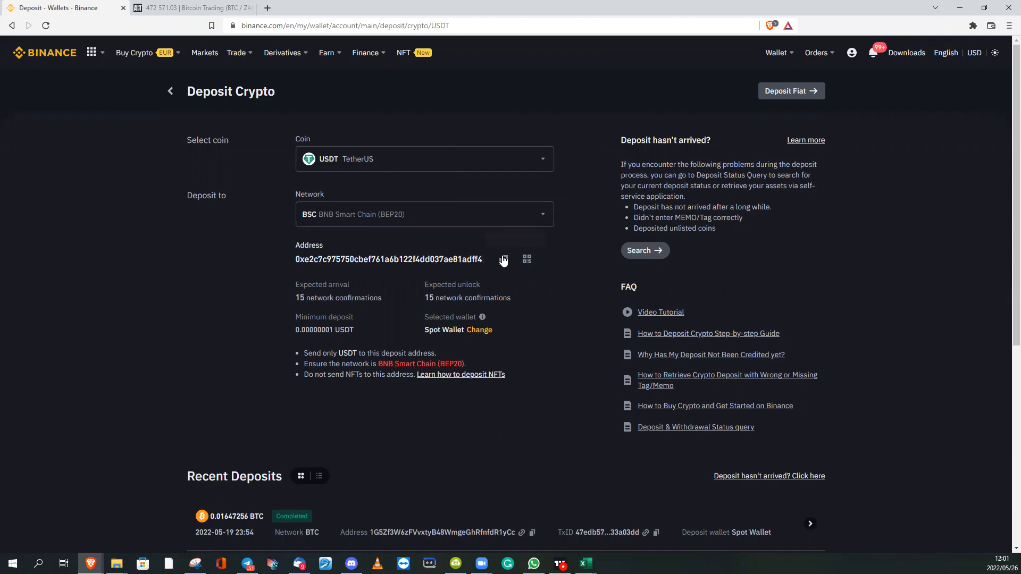
{"action": "mouse_move", "coordinate": [456, 255]}
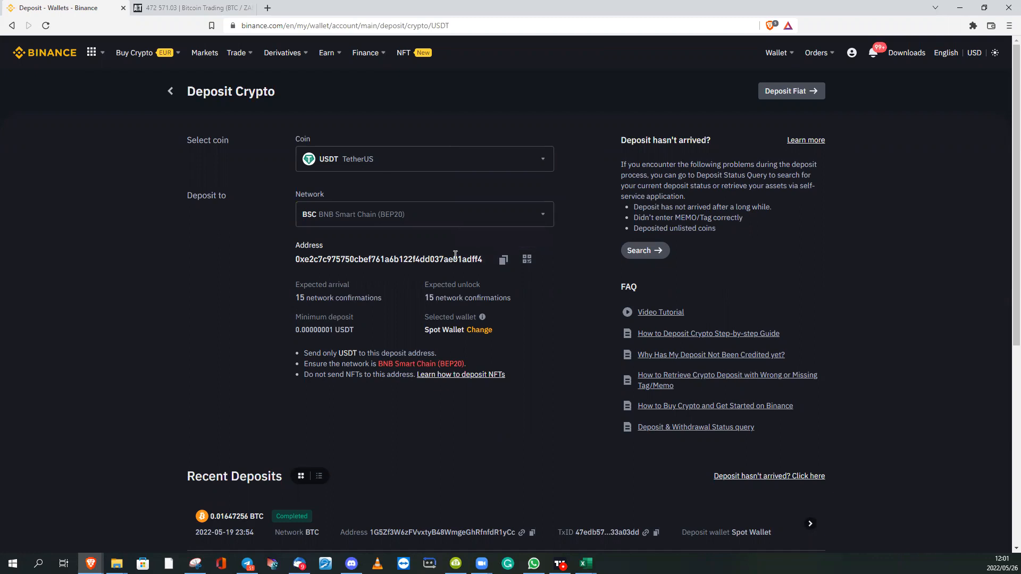
{"action": "mouse_move", "coordinate": [186, 12]}
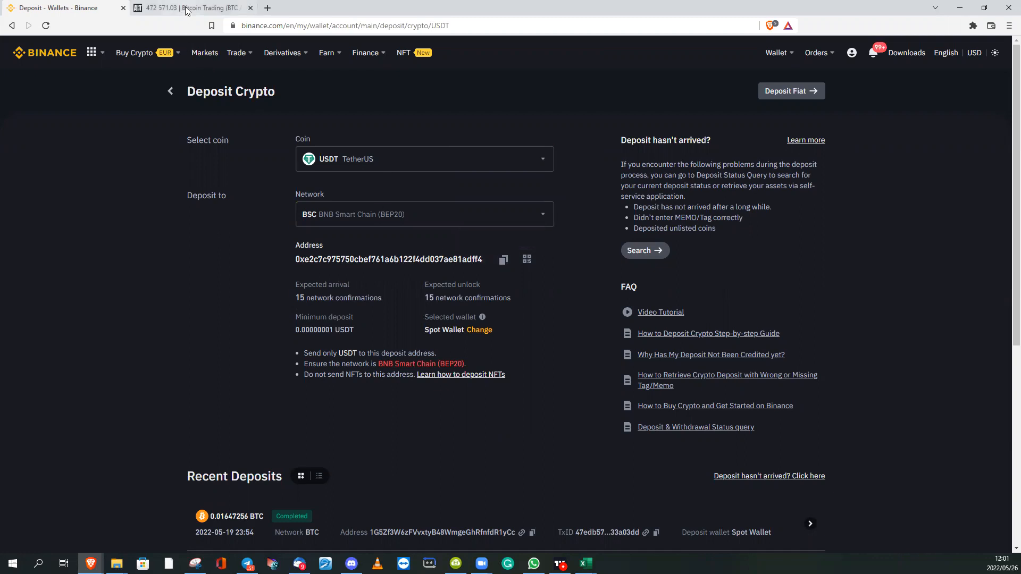
On AltCoinTrader, zoom the page in three steps, then back out to about 140%.
{"action": "left_click", "coordinate": [188, 7]}
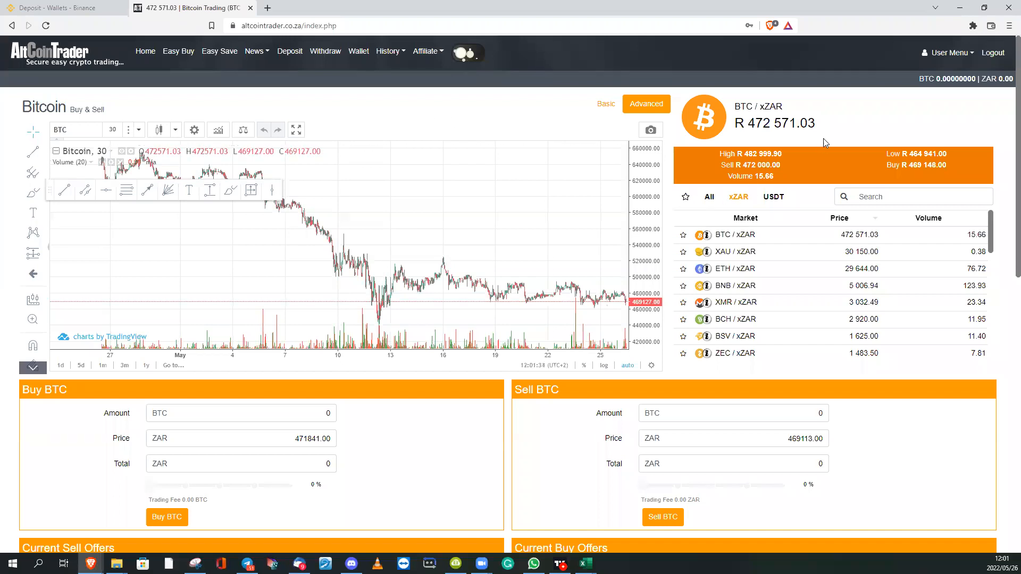
{"action": "mouse_move", "coordinate": [847, 121]}
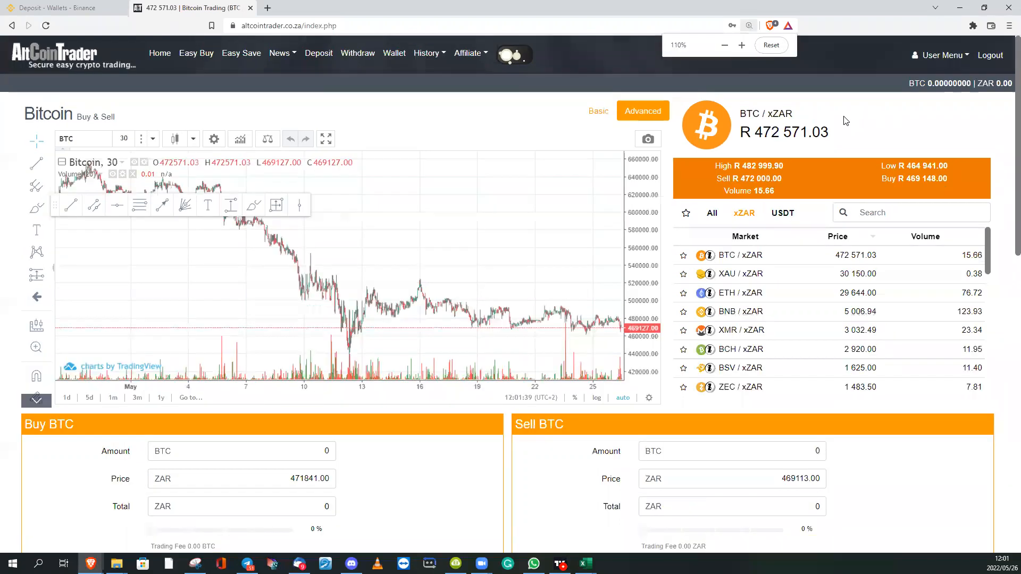
{"action": "left_click", "coordinate": [740, 45]}
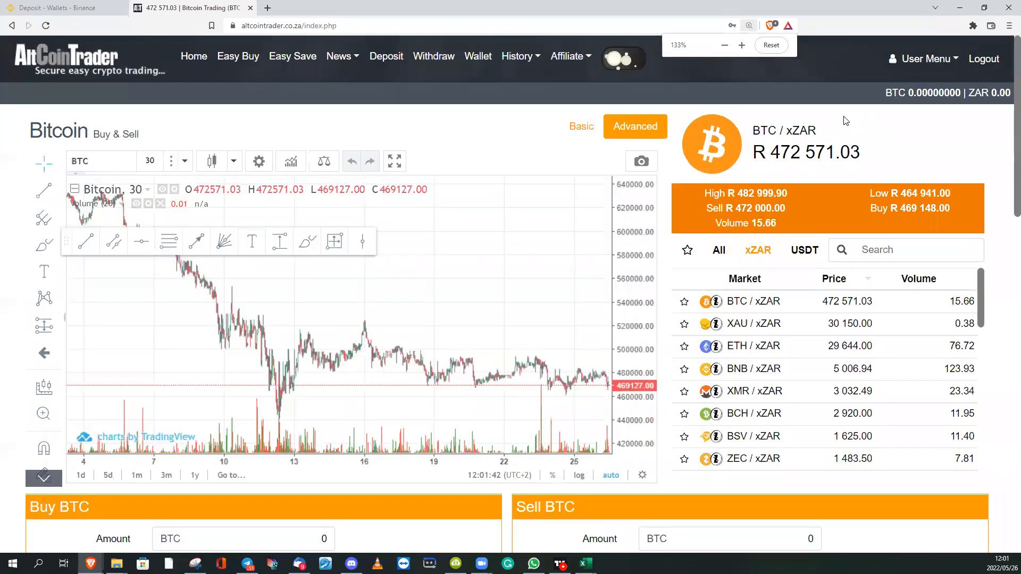
{"action": "left_click", "coordinate": [741, 45]}
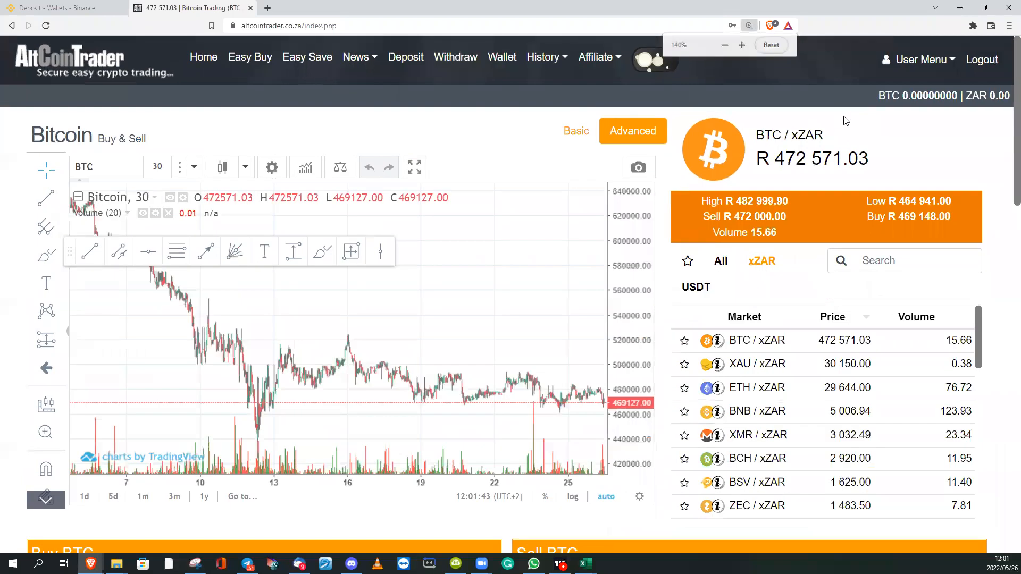
{"action": "left_click", "coordinate": [741, 45]}
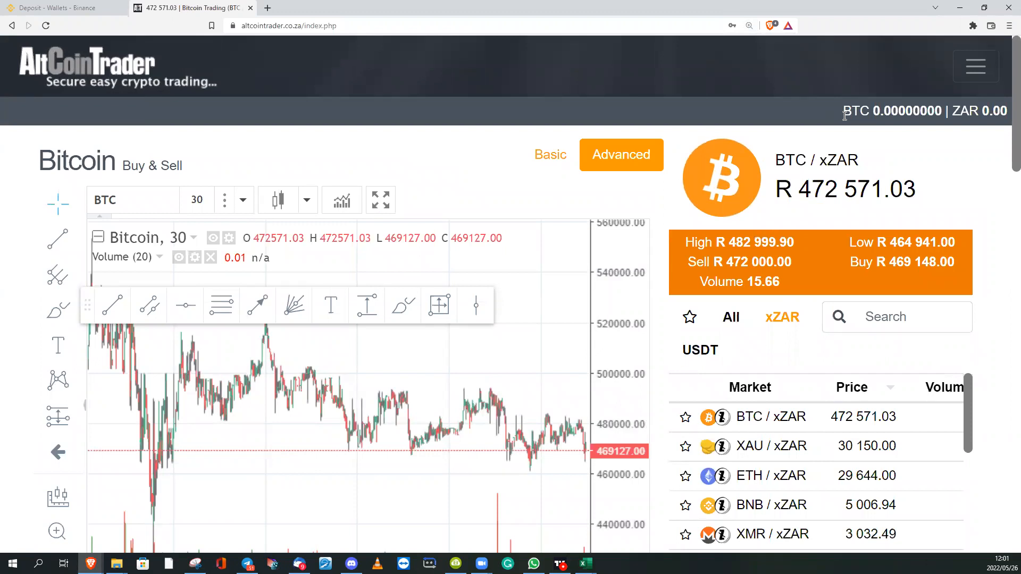
{"action": "mouse_move", "coordinate": [975, 66]}
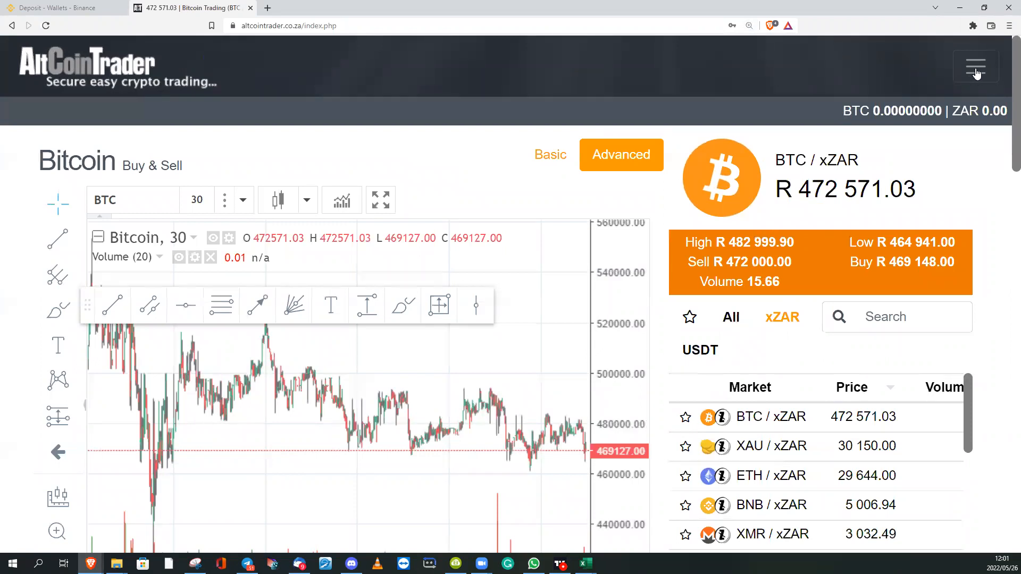
{"action": "mouse_move", "coordinate": [684, 55]}
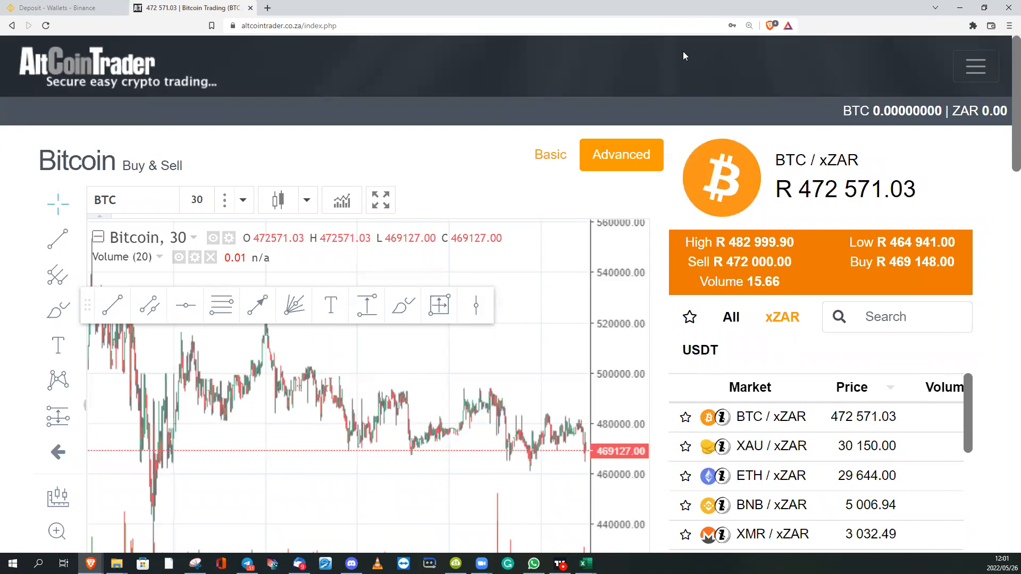
{"action": "mouse_move", "coordinate": [650, 60]}
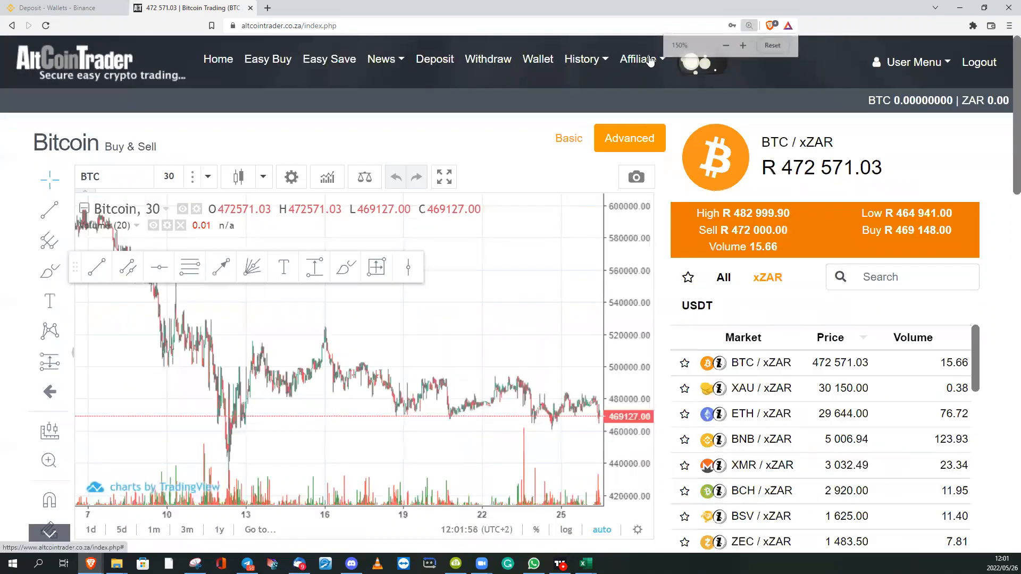
{"action": "left_click", "coordinate": [742, 46]}
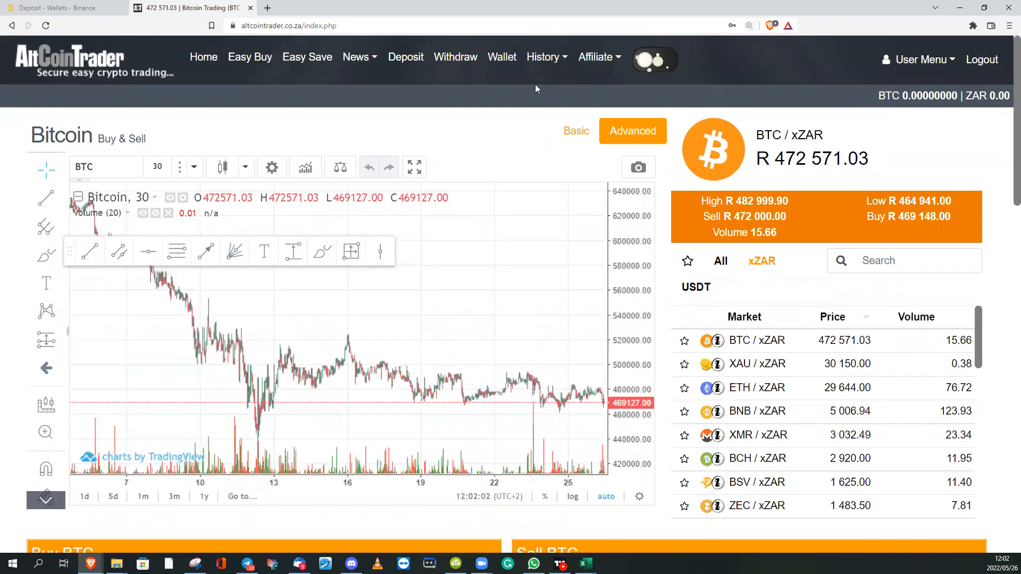
{"action": "mouse_move", "coordinate": [455, 57]}
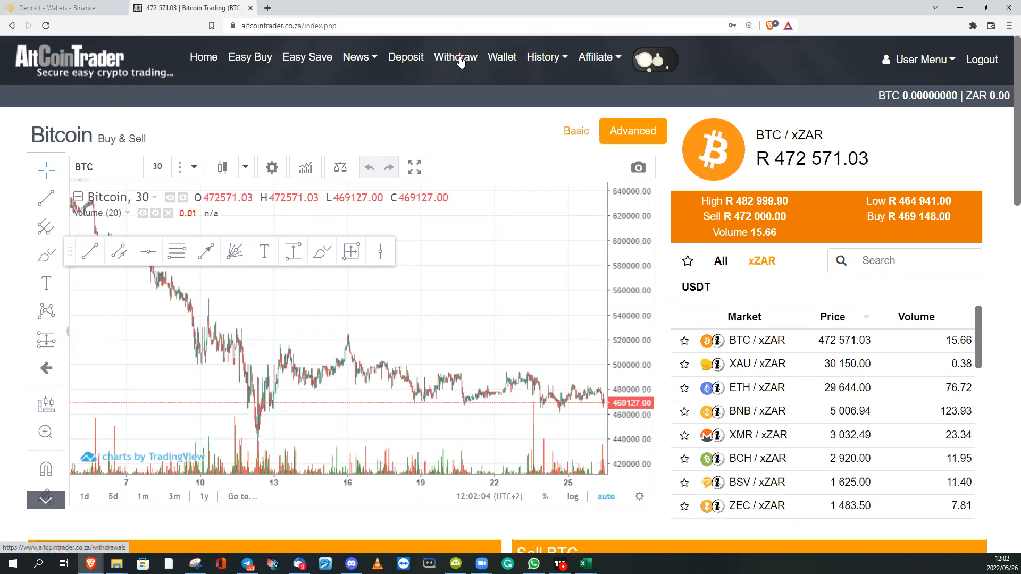
Go to Withdraw > Cryptocurrency and choose USDT - Tether from the coin list.
{"action": "left_click", "coordinate": [454, 57]}
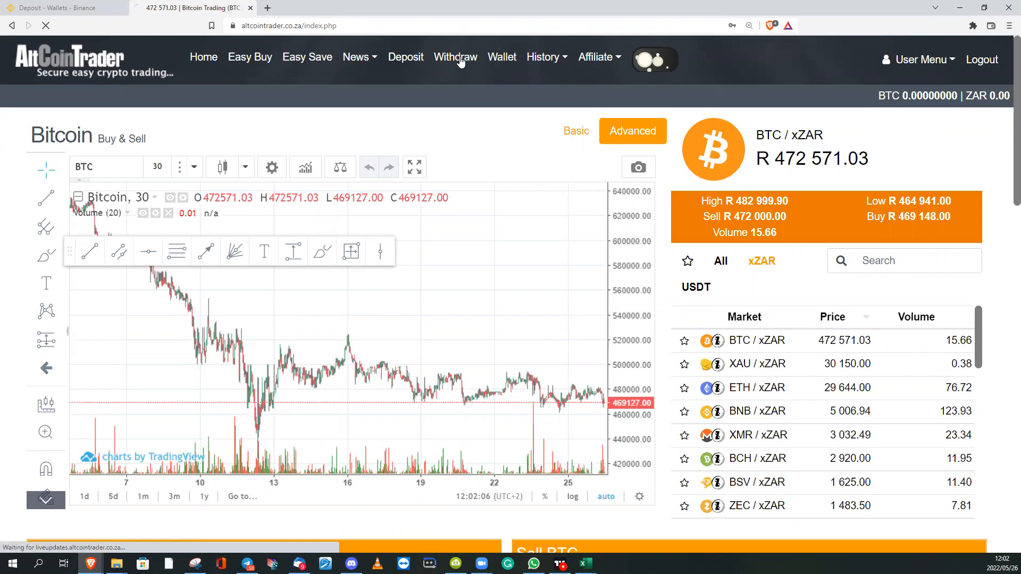
{"action": "left_click", "coordinate": [455, 57]}
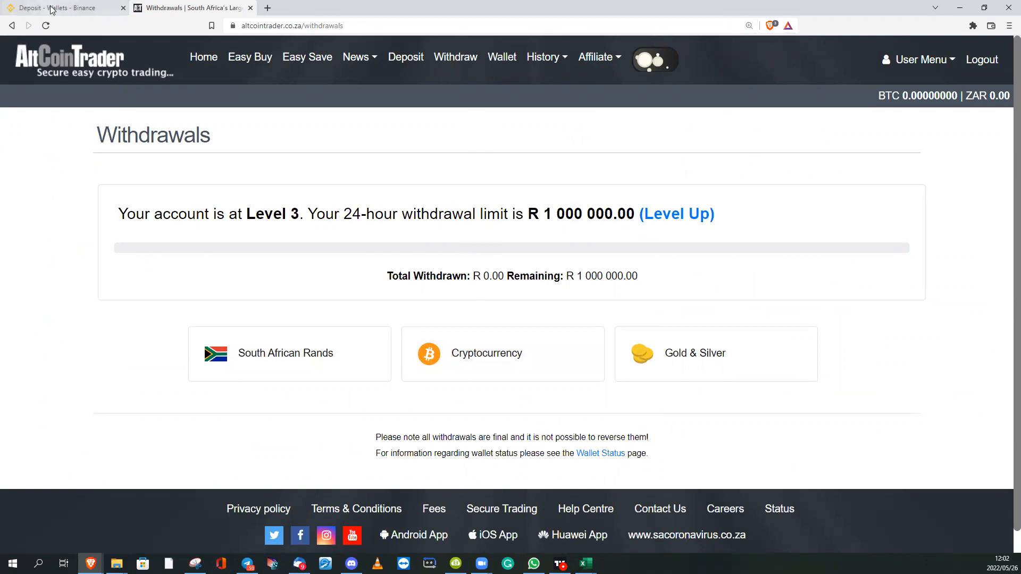
{"action": "mouse_move", "coordinate": [502, 354]}
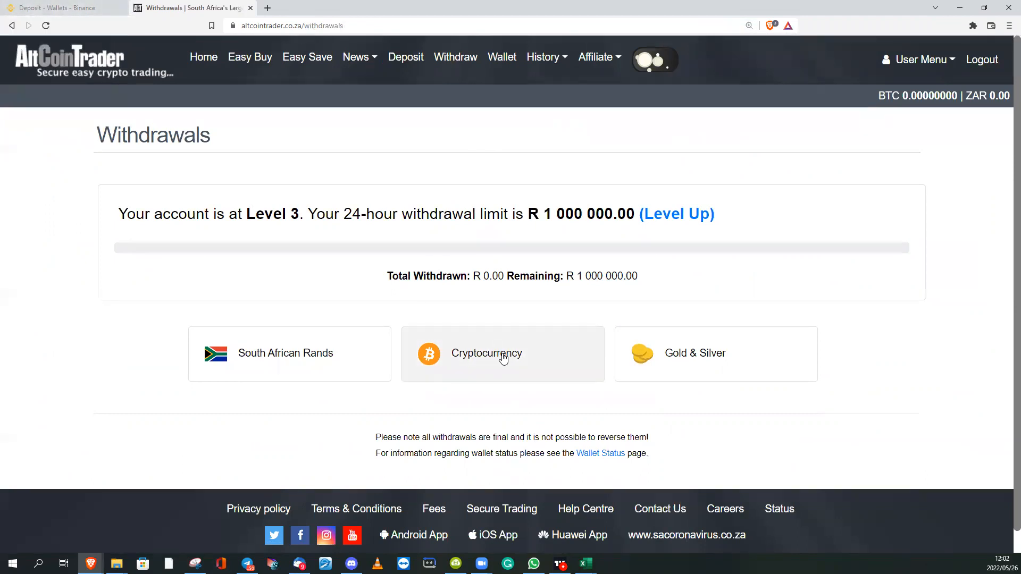
{"action": "left_click", "coordinate": [503, 353]}
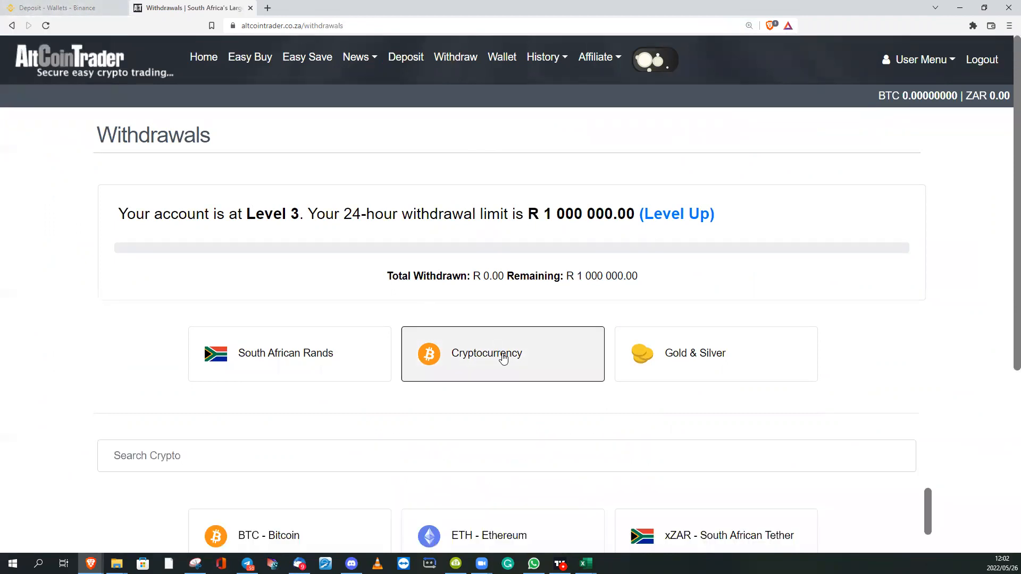
{"action": "scroll", "scroll_direction": "down", "scroll_amount": 3}
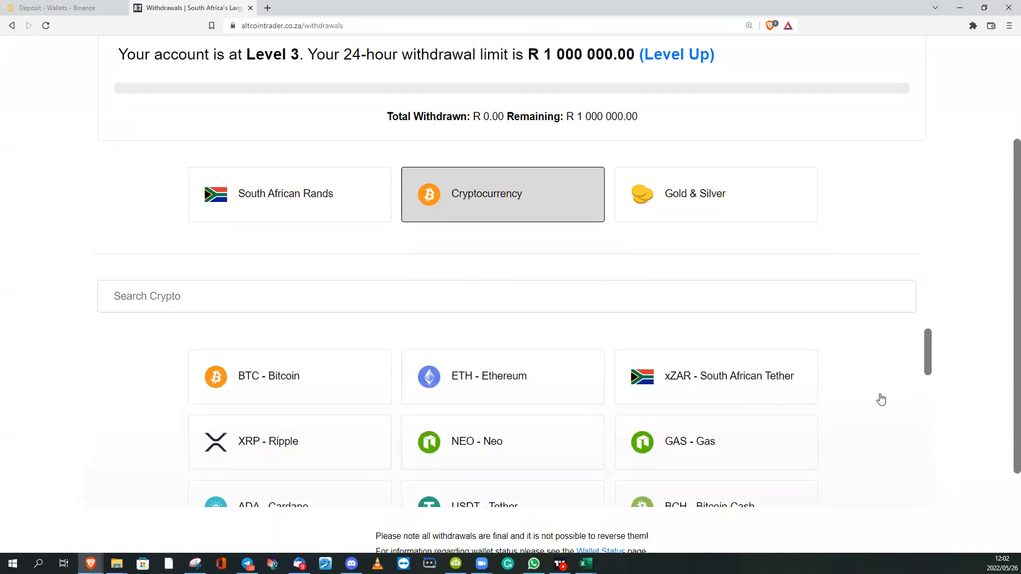
{"action": "scroll", "scroll_direction": "down", "scroll_amount": 3}
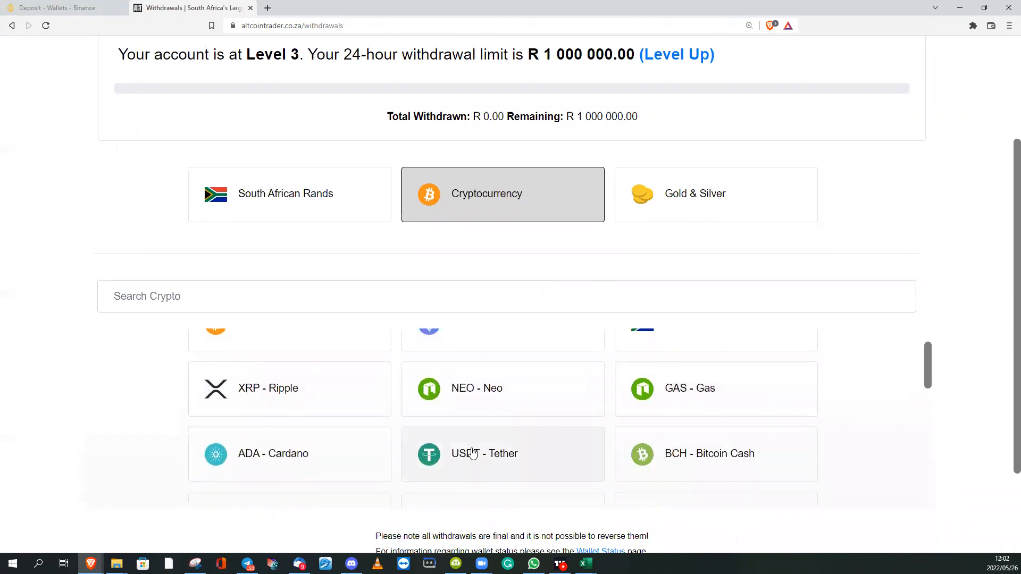
{"action": "left_click", "coordinate": [502, 454]}
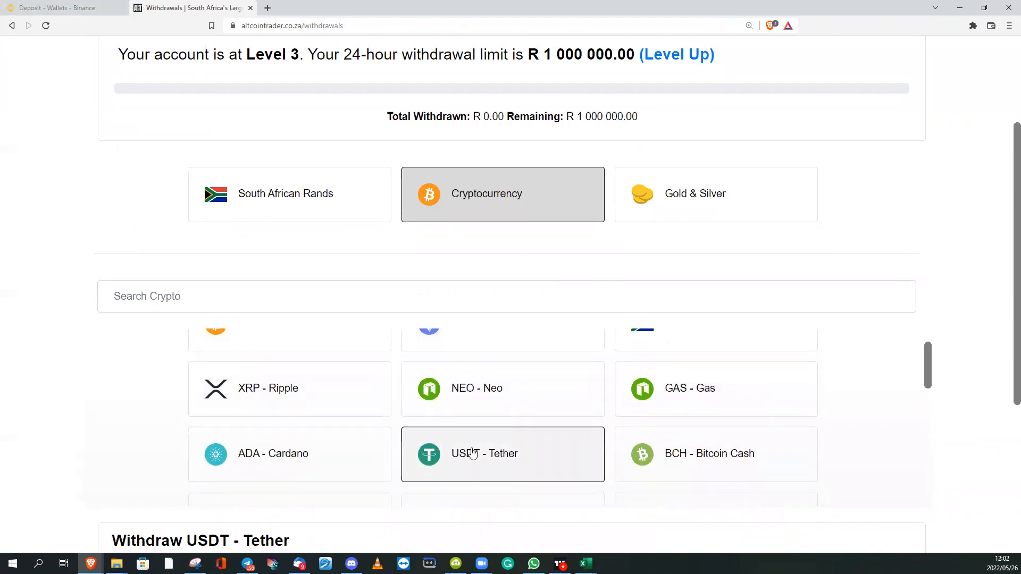
{"action": "scroll", "scroll_direction": "down", "scroll_amount": 3}
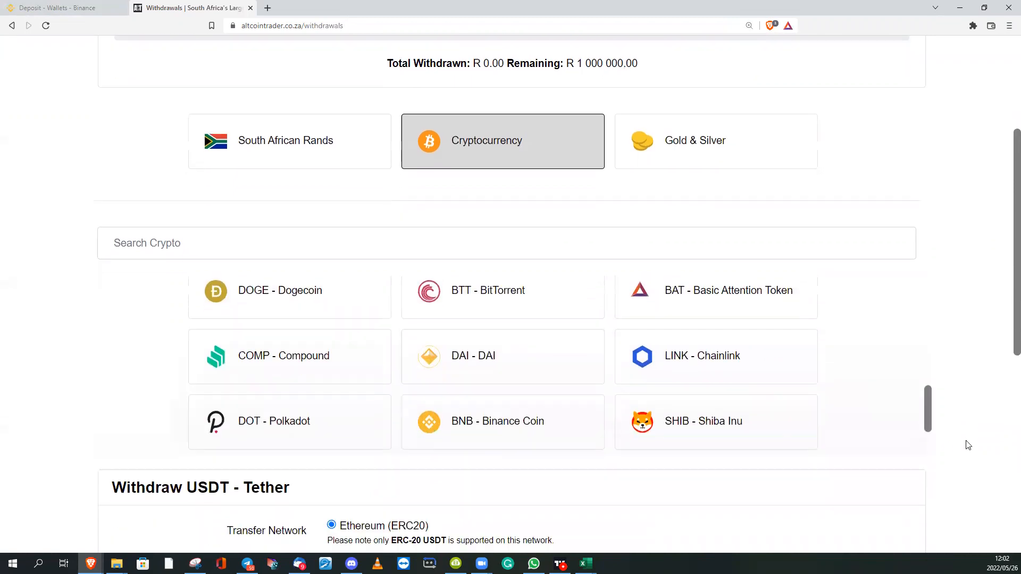
Select the Binance Smart Chain (BSC) network on the Withdraw USDT form.
{"action": "scroll", "scroll_direction": "down", "scroll_amount": 3}
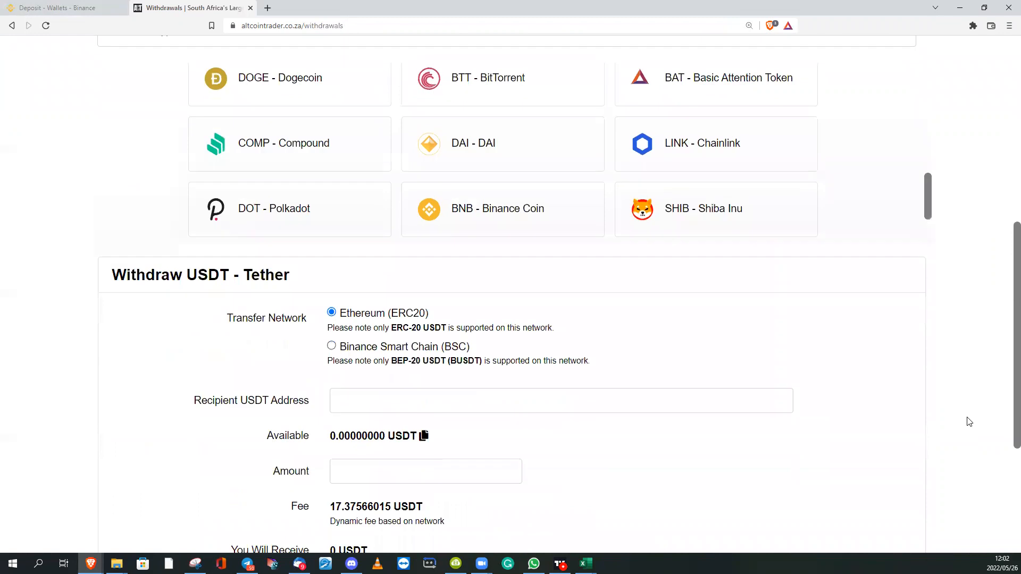
{"action": "mouse_move", "coordinate": [390, 306]}
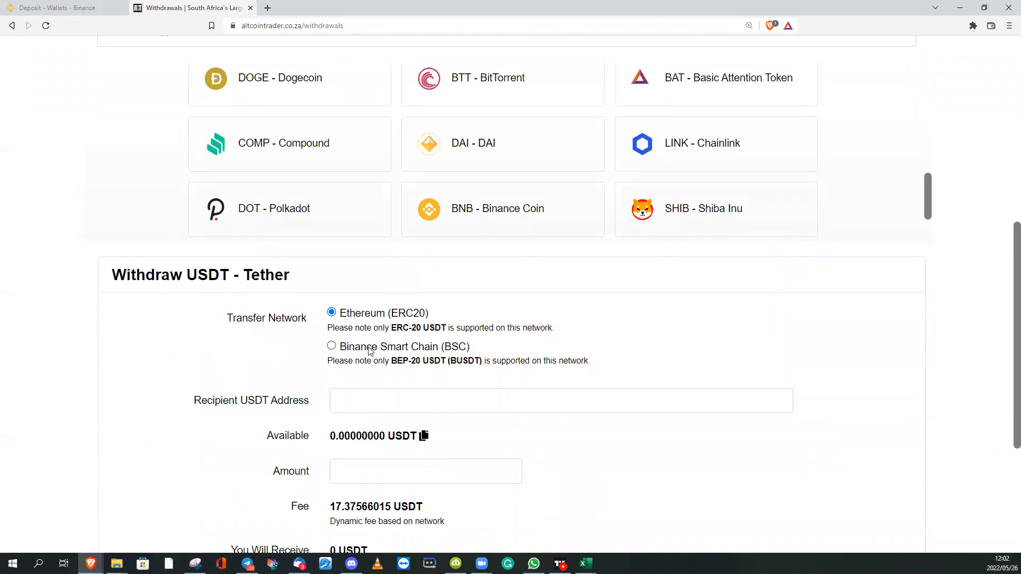
{"action": "mouse_move", "coordinate": [398, 367]}
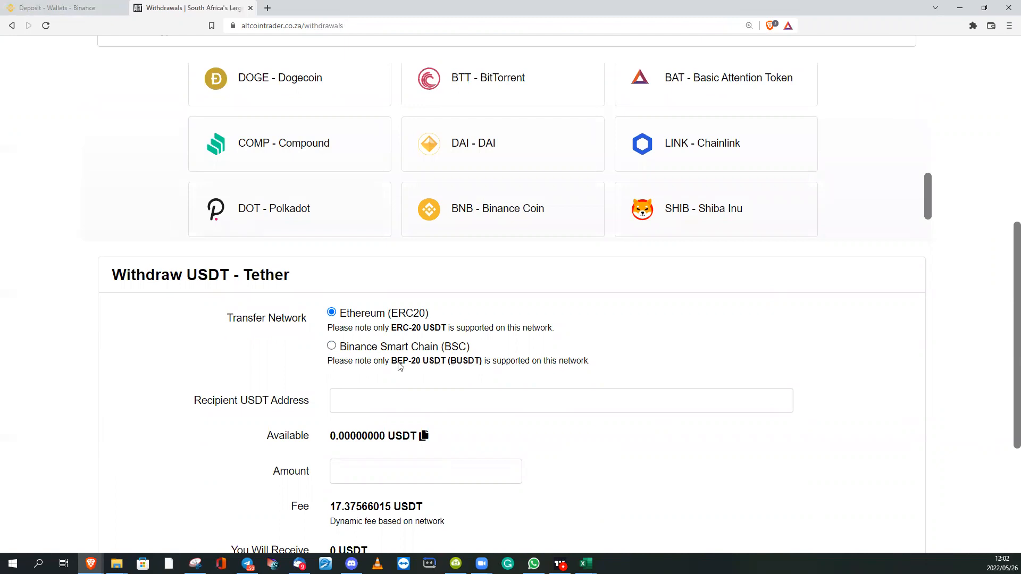
{"action": "mouse_move", "coordinate": [348, 349]}
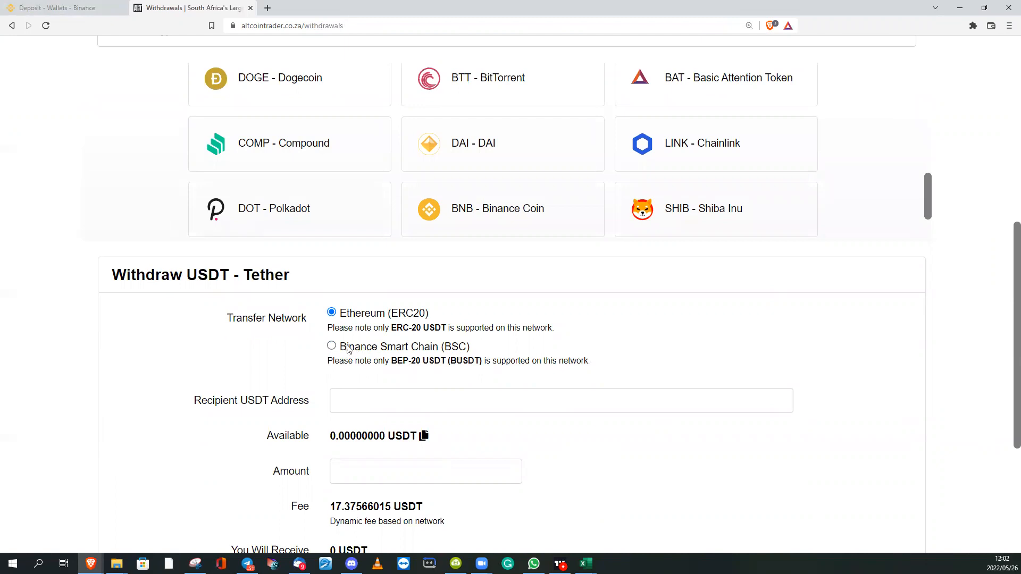
{"action": "left_click", "coordinate": [331, 346]}
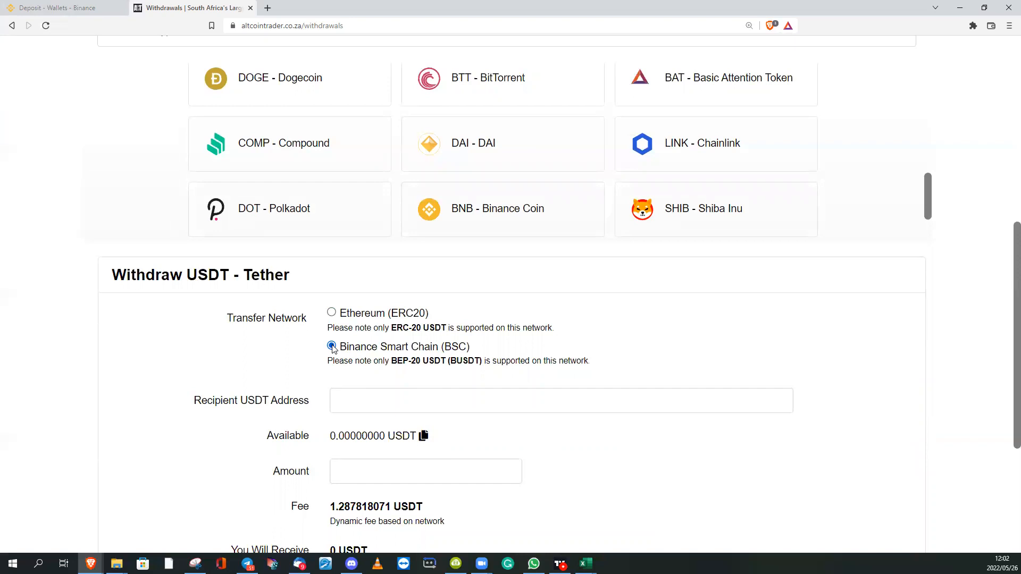
{"action": "left_click", "coordinate": [62, 8]}
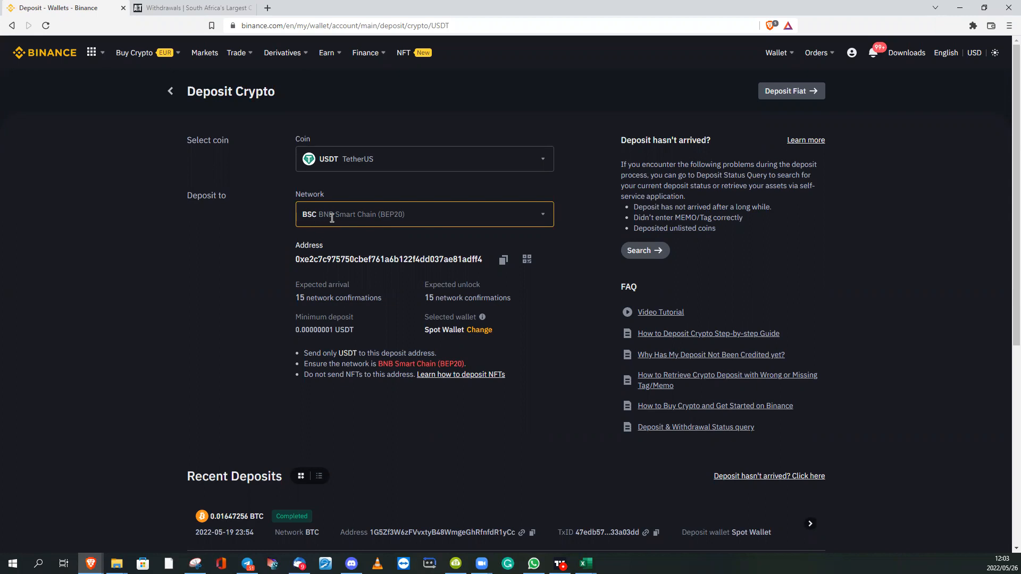
{"action": "mouse_move", "coordinate": [503, 261]}
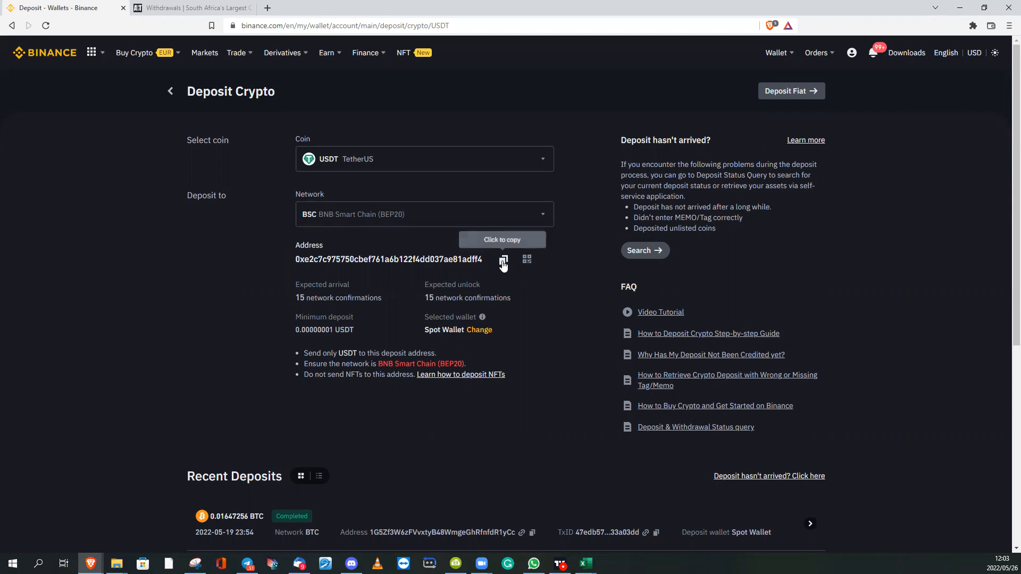
Copy Binance's BEP20 USDT deposit address and return to AltCoinTrader.
{"action": "left_click", "coordinate": [504, 260]}
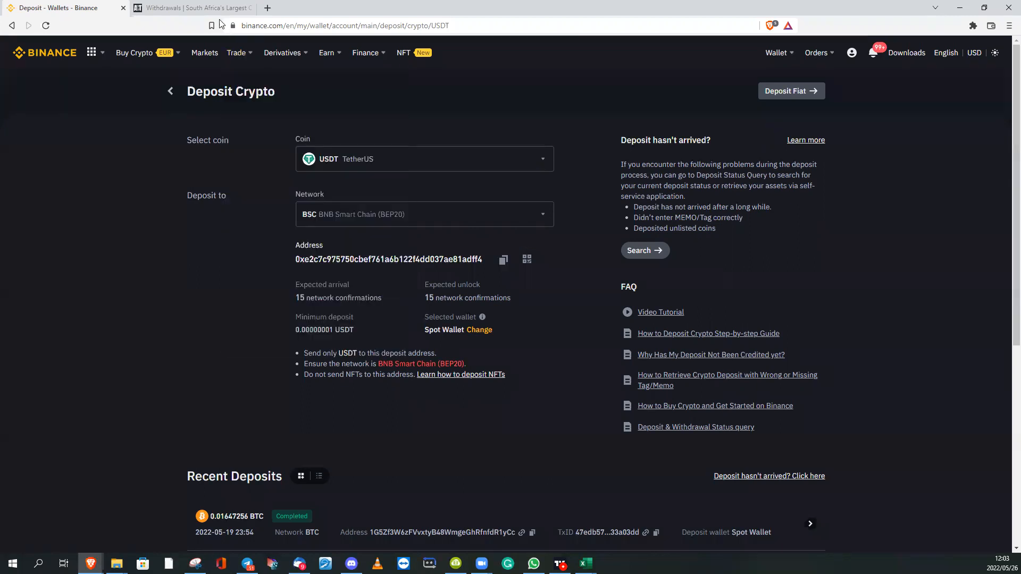
{"action": "mouse_move", "coordinate": [195, 8]}
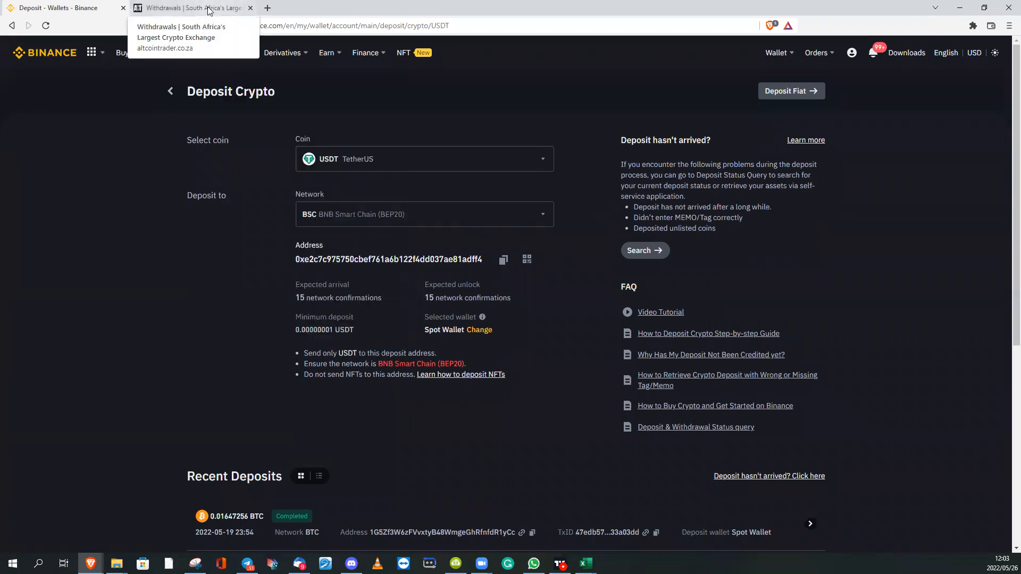
{"action": "left_click", "coordinate": [189, 7]}
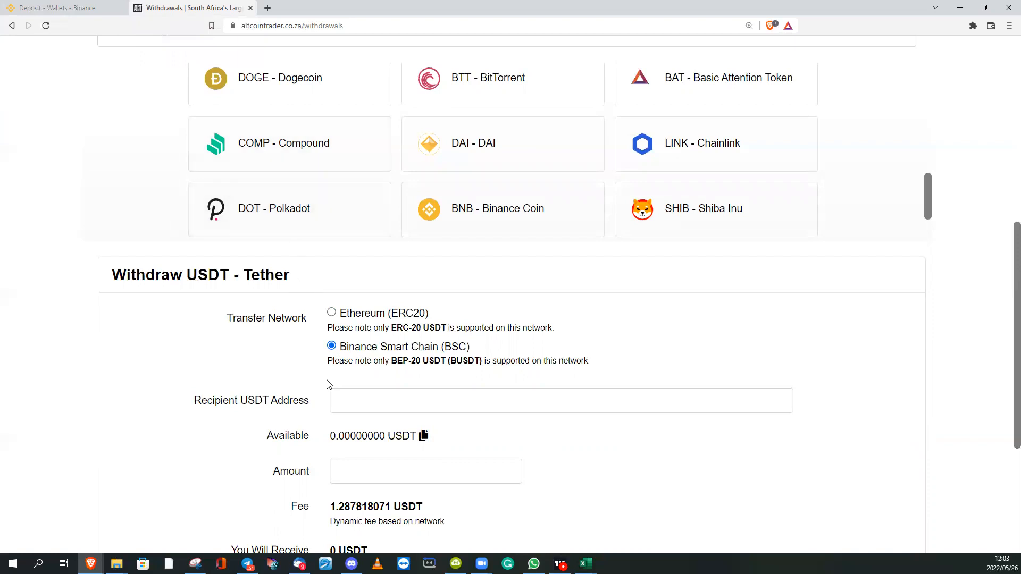
Paste the Binance deposit address into the Recipient USDT Address field.
{"action": "left_click", "coordinate": [375, 401]}
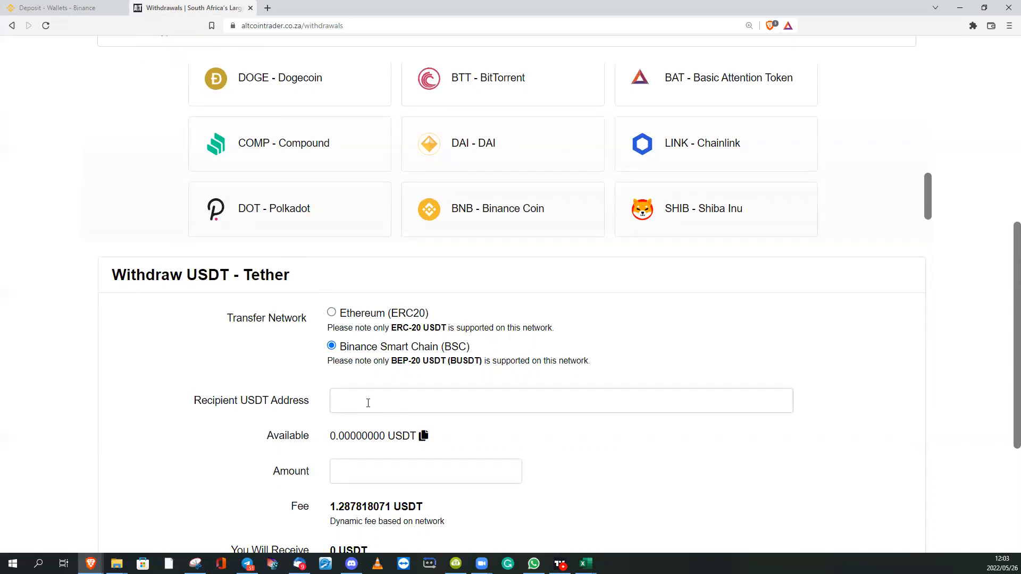
{"action": "right_click", "coordinate": [367, 400]}
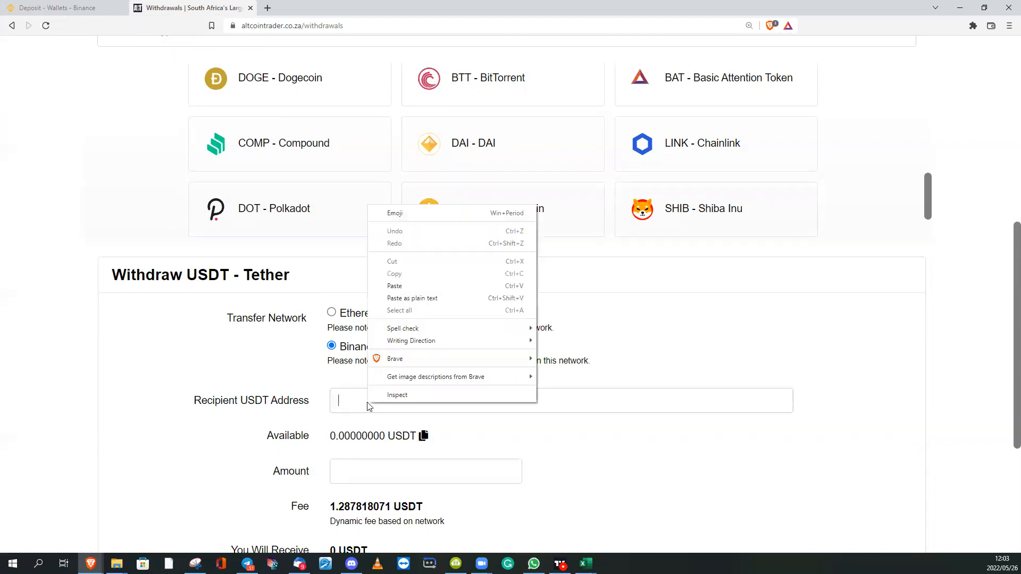
{"action": "left_click", "coordinate": [394, 286]}
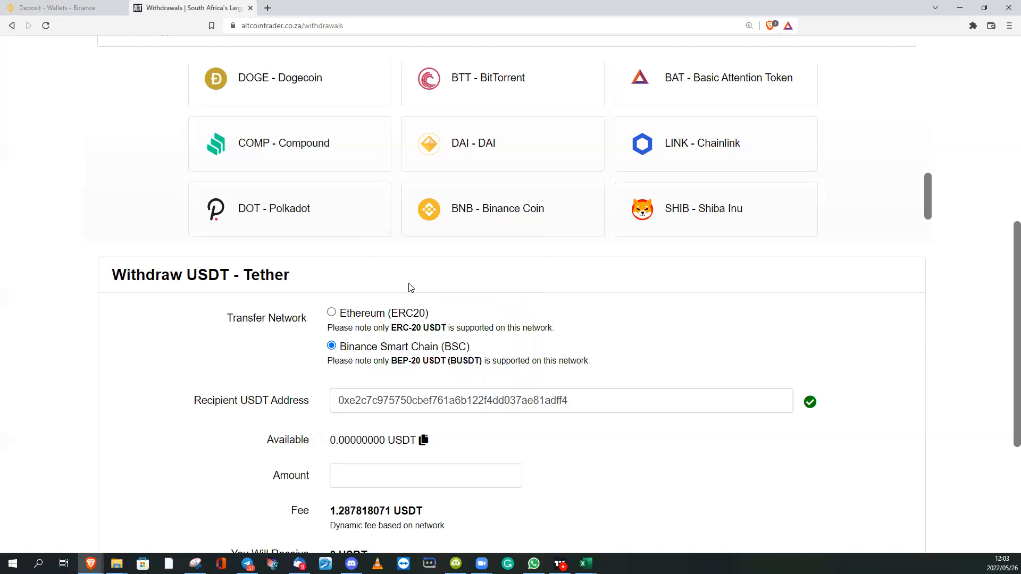
{"action": "mouse_move", "coordinate": [818, 394]}
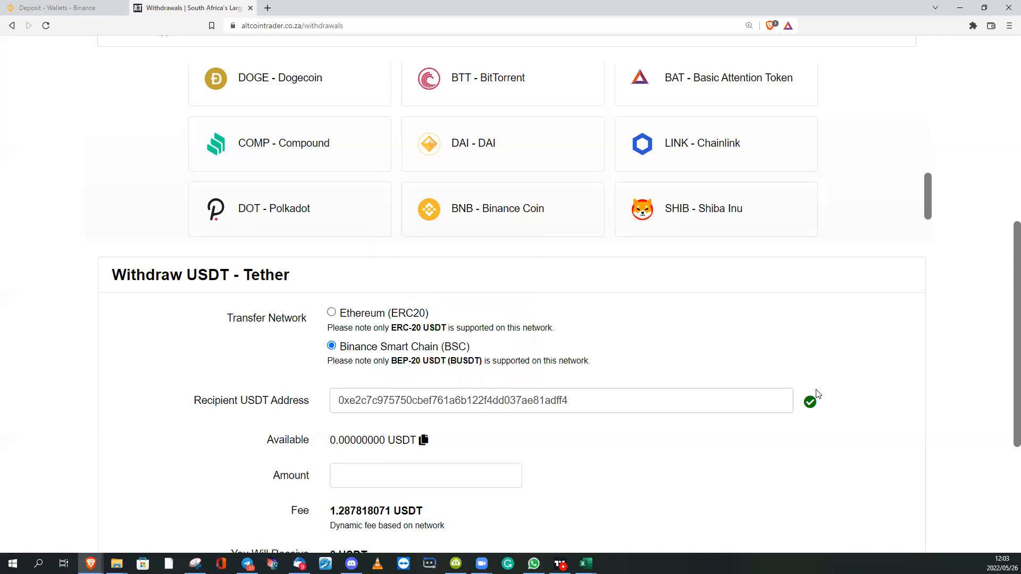
{"action": "mouse_move", "coordinate": [786, 399]}
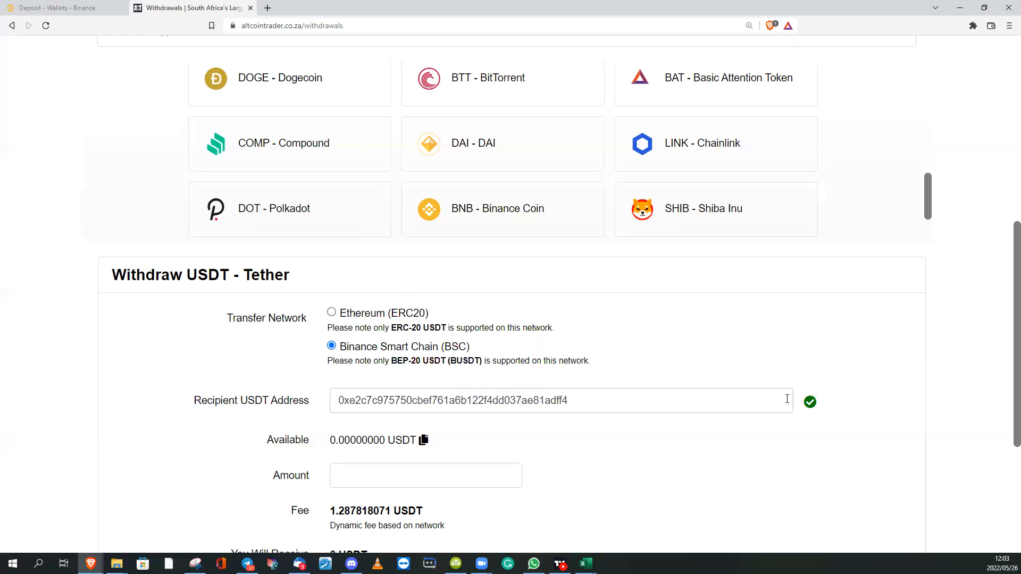
{"action": "mouse_move", "coordinate": [833, 388]}
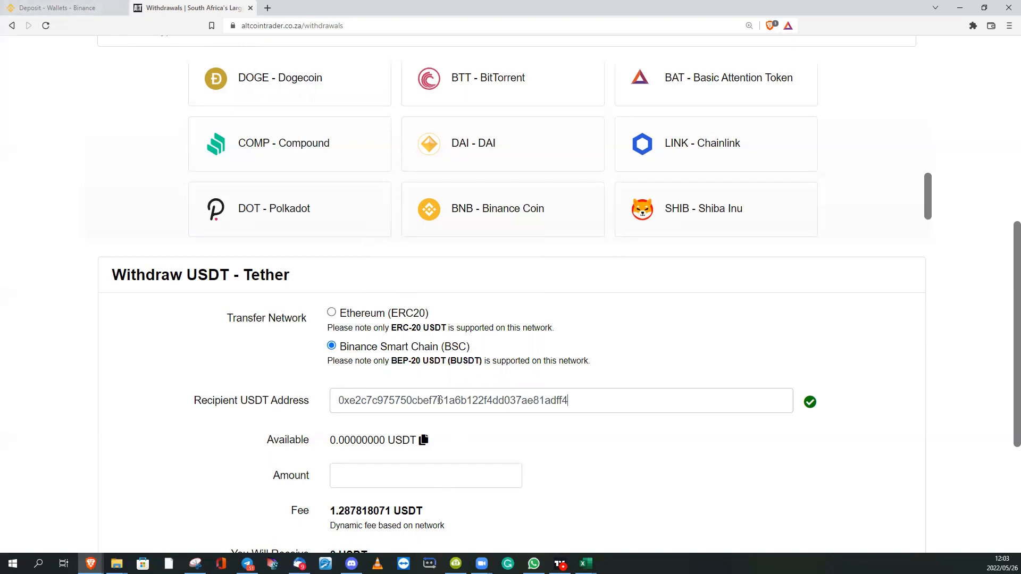
{"action": "left_click", "coordinate": [59, 7]}
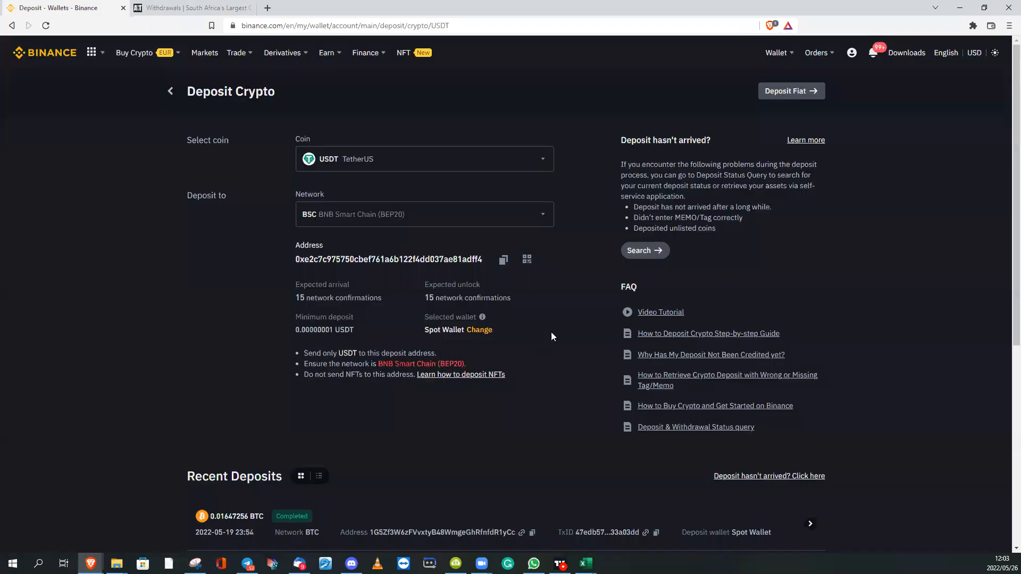
{"action": "mouse_move", "coordinate": [269, 90]}
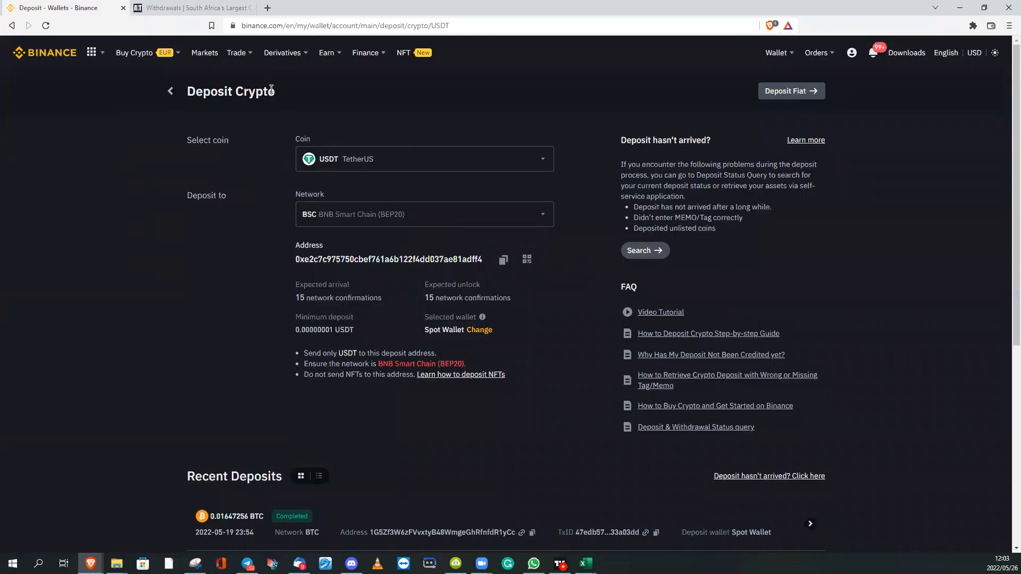
{"action": "left_click", "coordinate": [192, 8]}
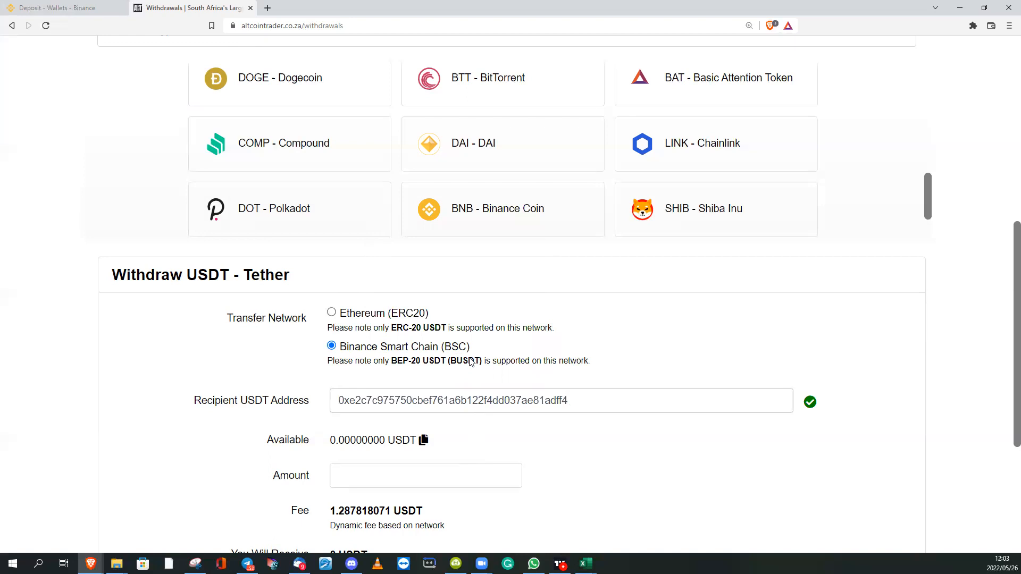
{"action": "mouse_move", "coordinate": [325, 480]}
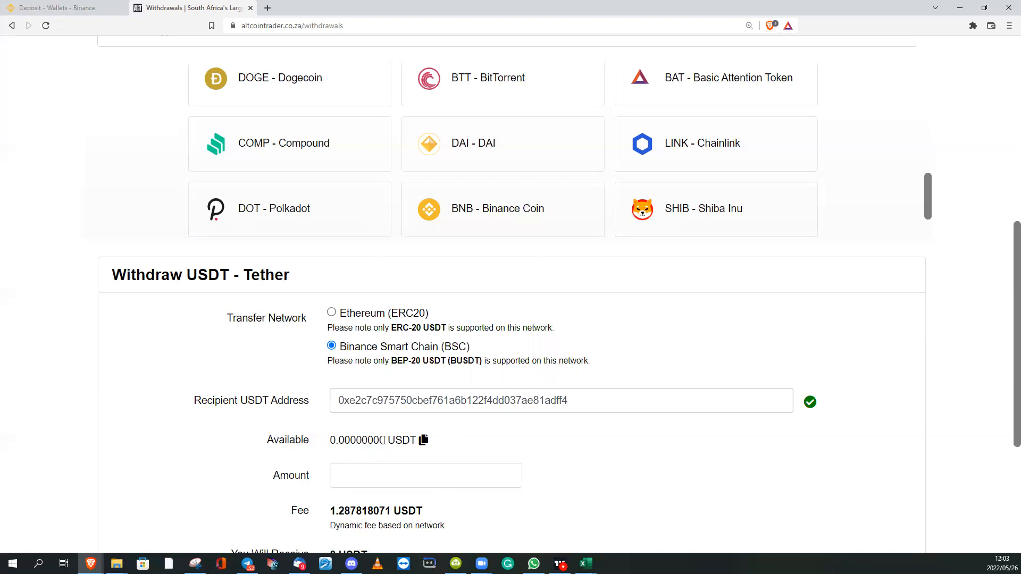
Enter 16 as the amount and check the 14.71218193 USDT received total.
{"action": "double_click", "coordinate": [369, 440]}
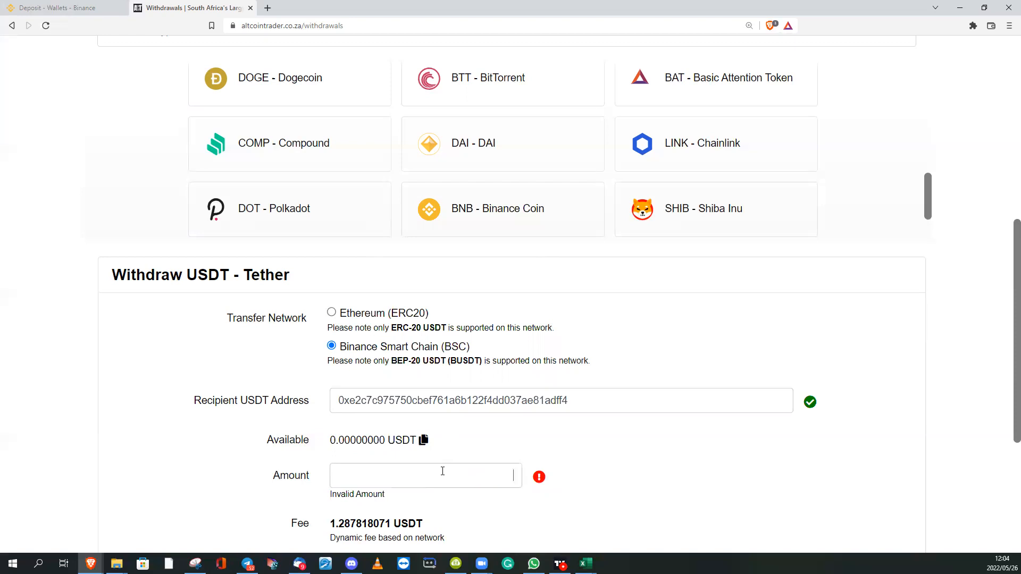
{"action": "type", "text": "15"}
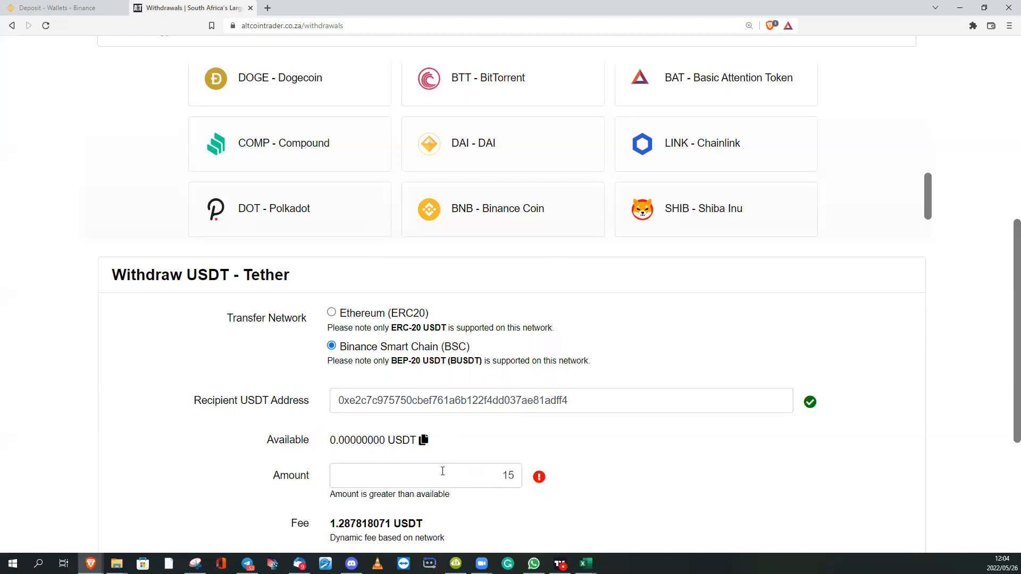
{"action": "type", "text": "6"}
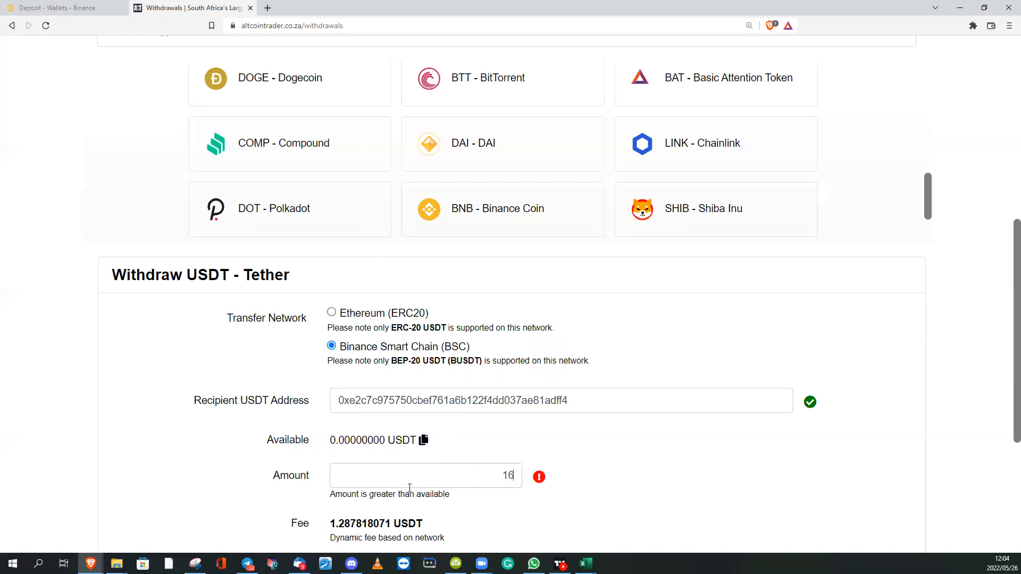
{"action": "mouse_move", "coordinate": [481, 525]}
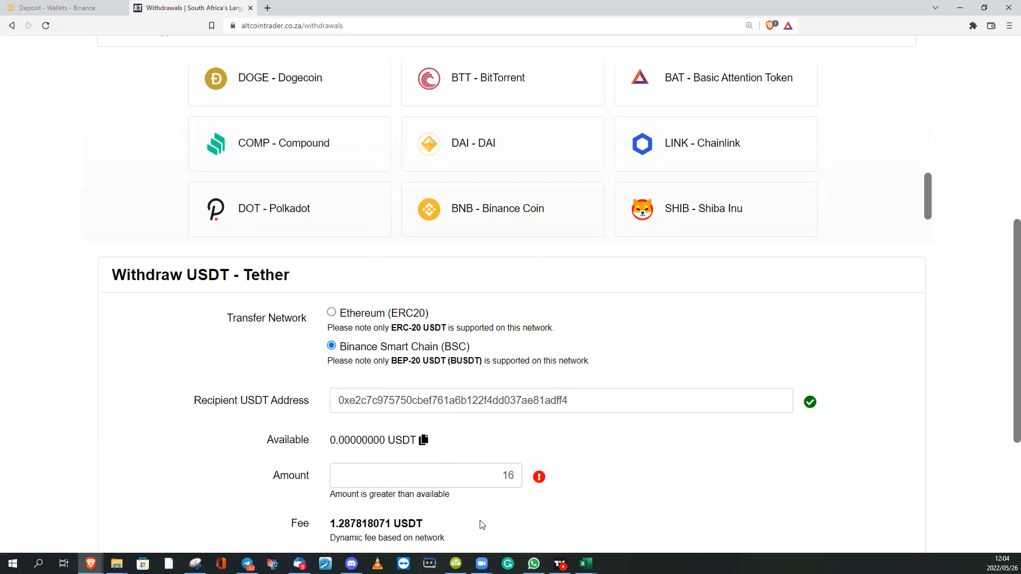
{"action": "scroll", "scroll_direction": "down", "scroll_amount": 3}
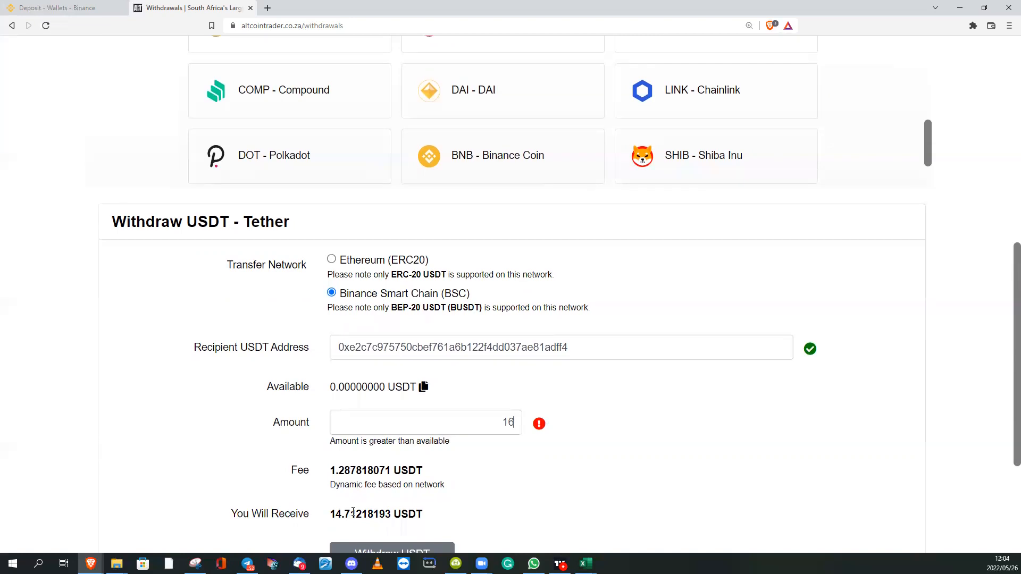
{"action": "mouse_move", "coordinate": [433, 390]}
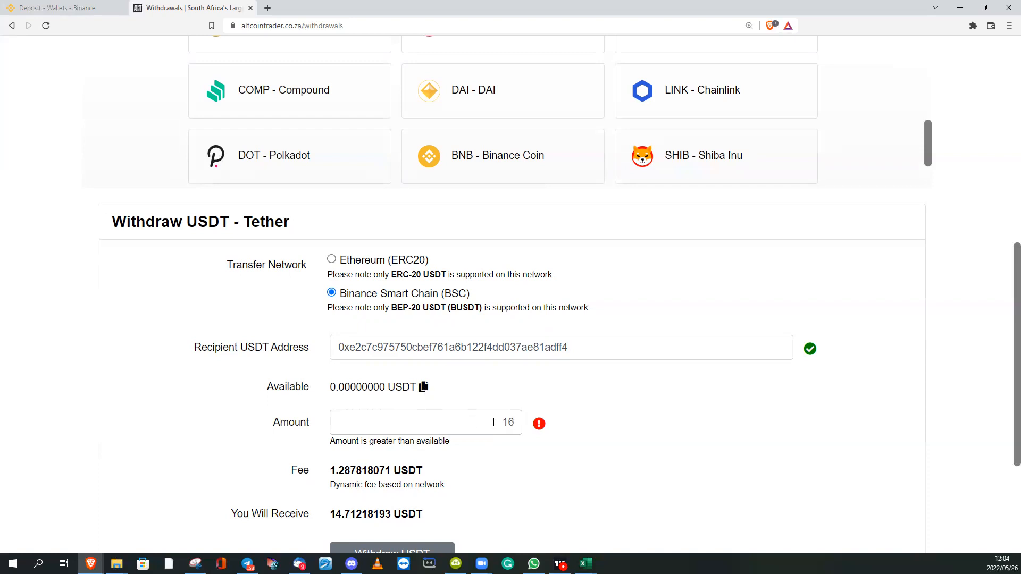
{"action": "scroll", "scroll_direction": "down", "scroll_amount": 3}
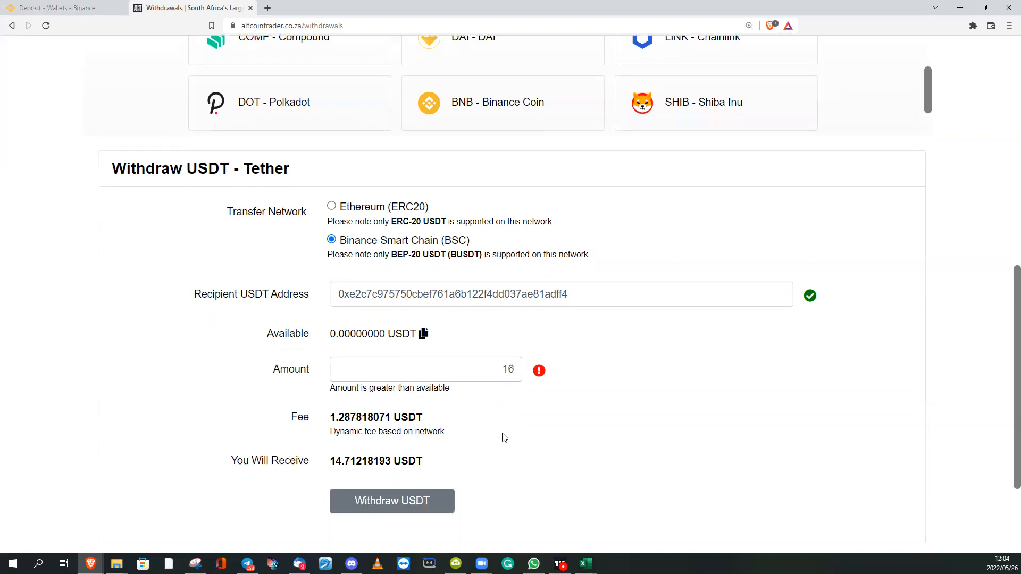
{"action": "mouse_move", "coordinate": [392, 502]}
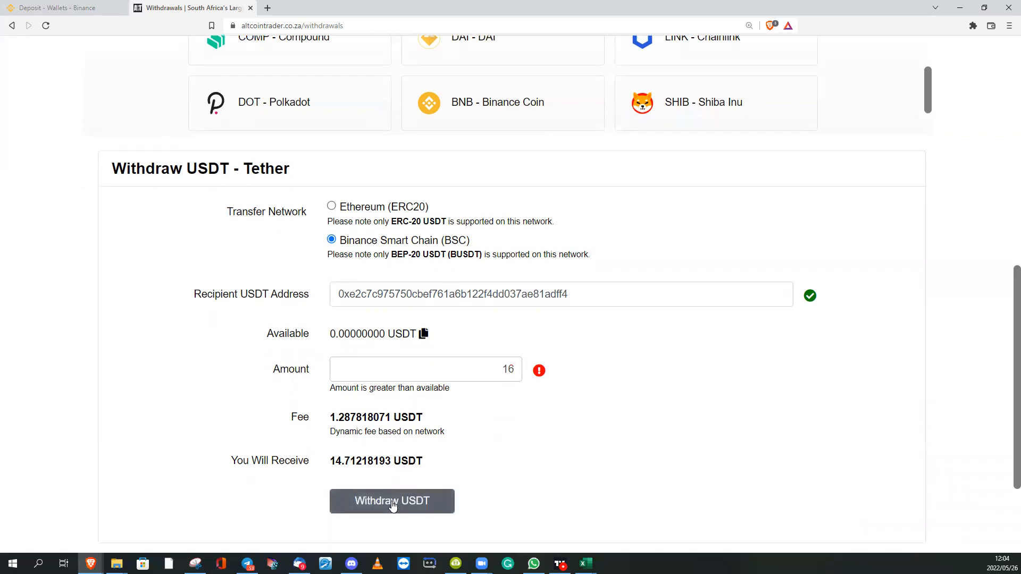
{"action": "left_click", "coordinate": [391, 501]}
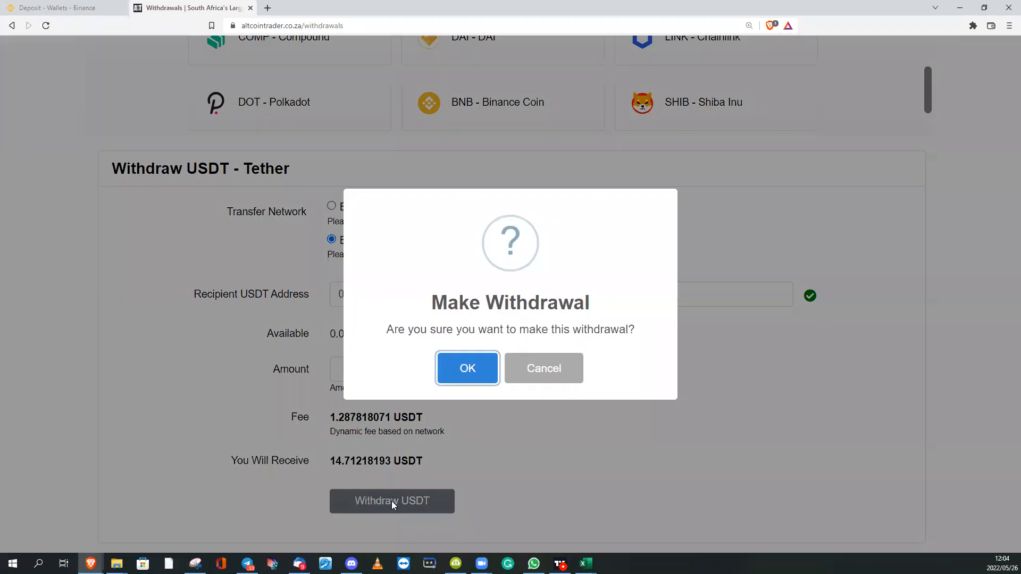
{"action": "mouse_move", "coordinate": [558, 412]}
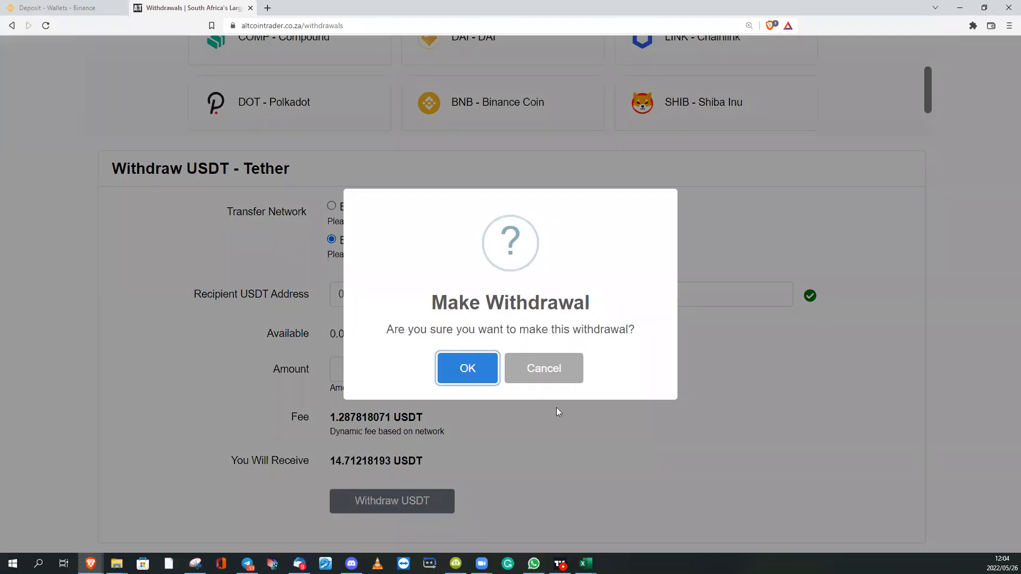
{"action": "mouse_move", "coordinate": [592, 324]}
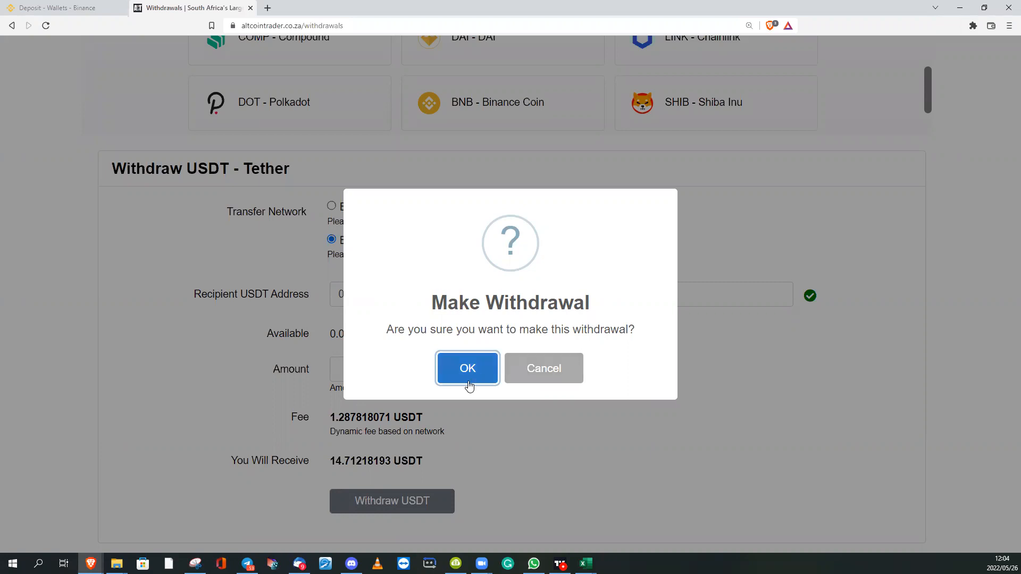
{"action": "mouse_move", "coordinate": [475, 380]}
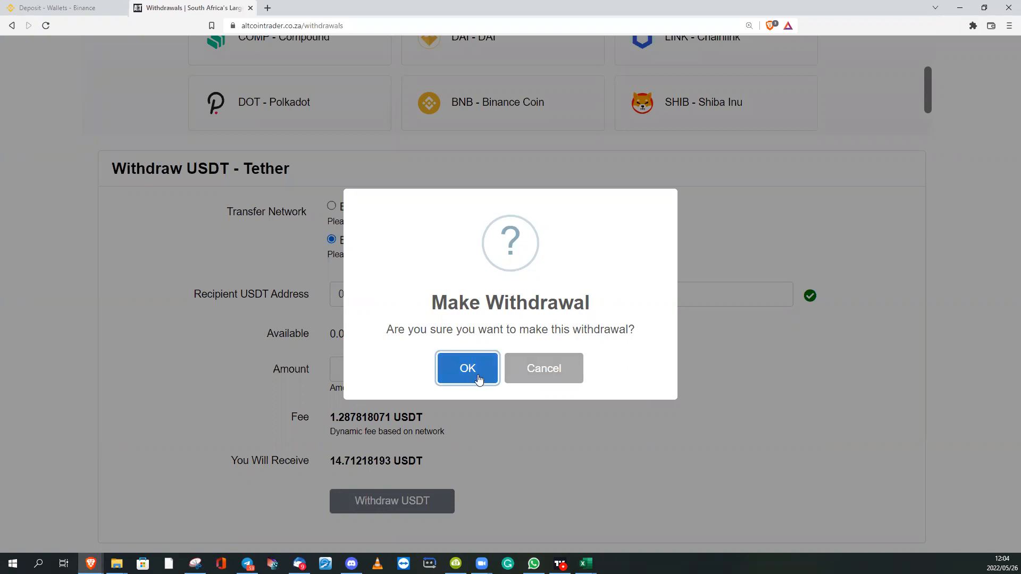
{"action": "mouse_move", "coordinate": [543, 368]}
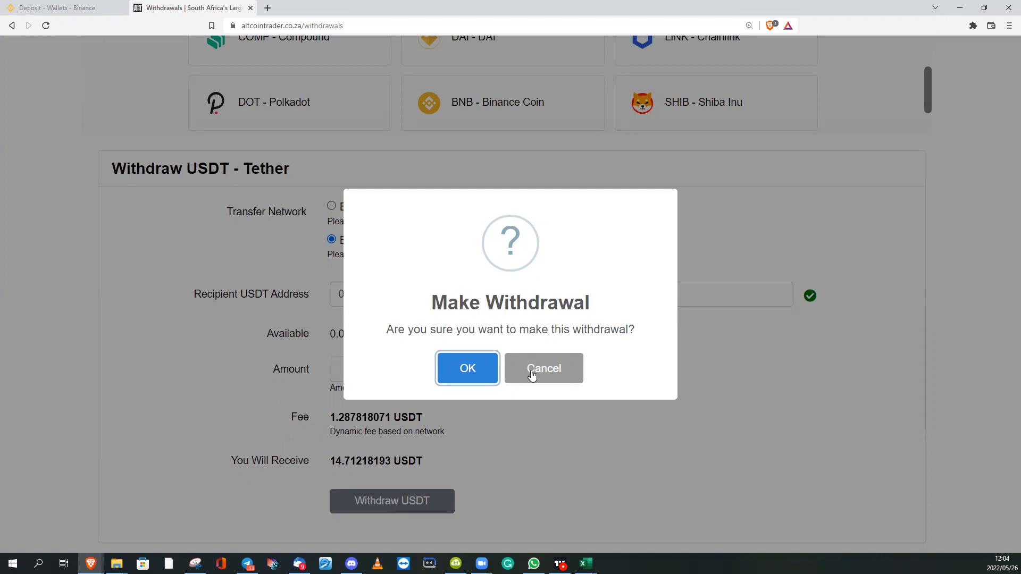
{"action": "left_click", "coordinate": [543, 368]}
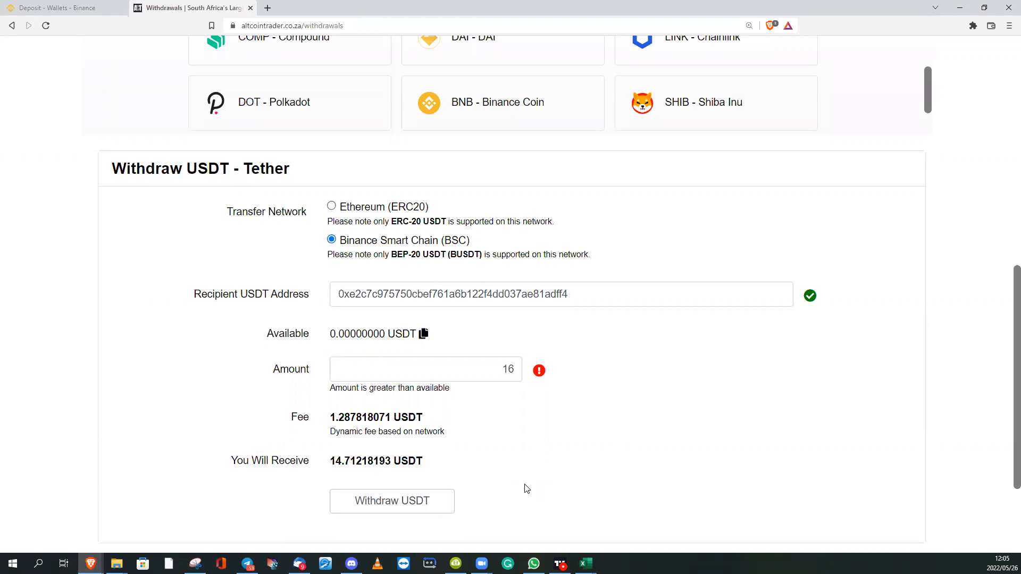
{"action": "mouse_move", "coordinate": [419, 530]}
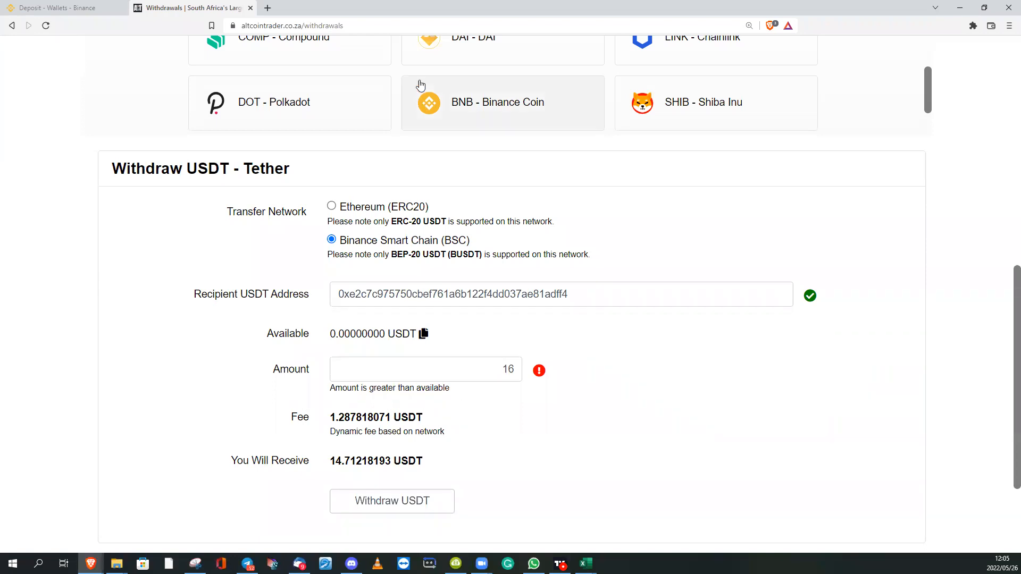
{"action": "scroll", "scroll_direction": "up", "scroll_amount": 3}
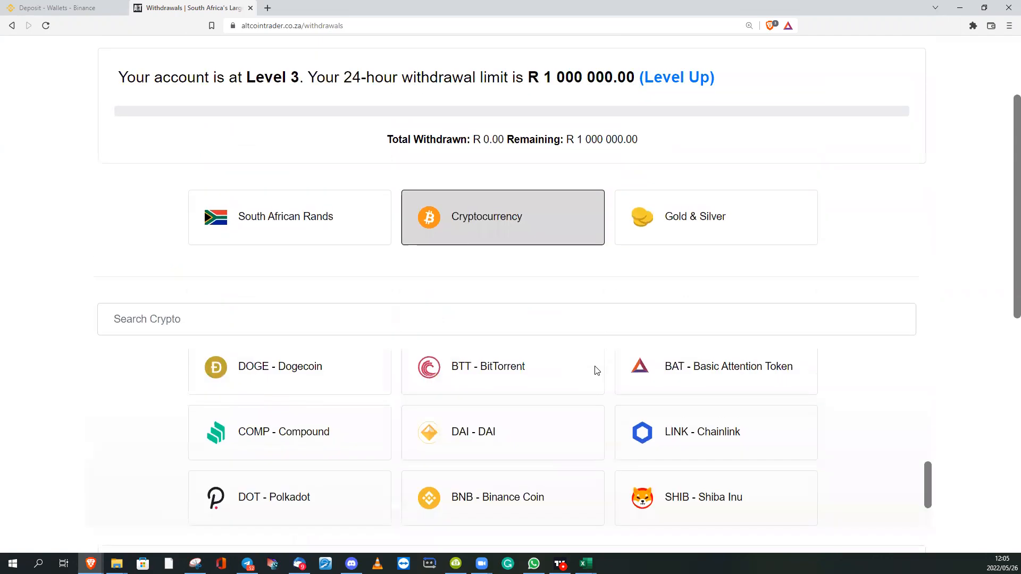
{"action": "scroll", "scroll_direction": "up", "scroll_amount": 3}
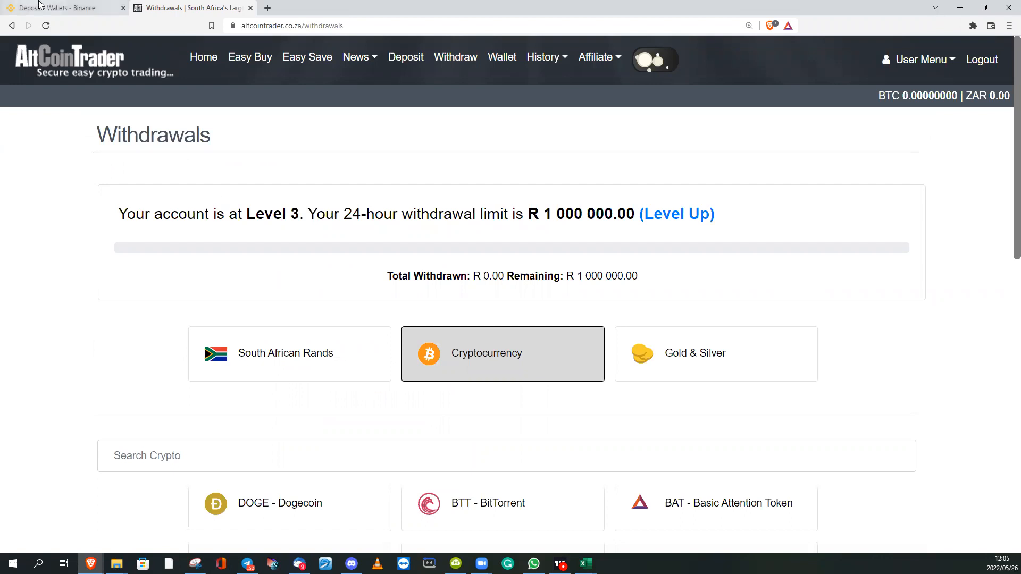
{"action": "mouse_move", "coordinate": [58, 7]}
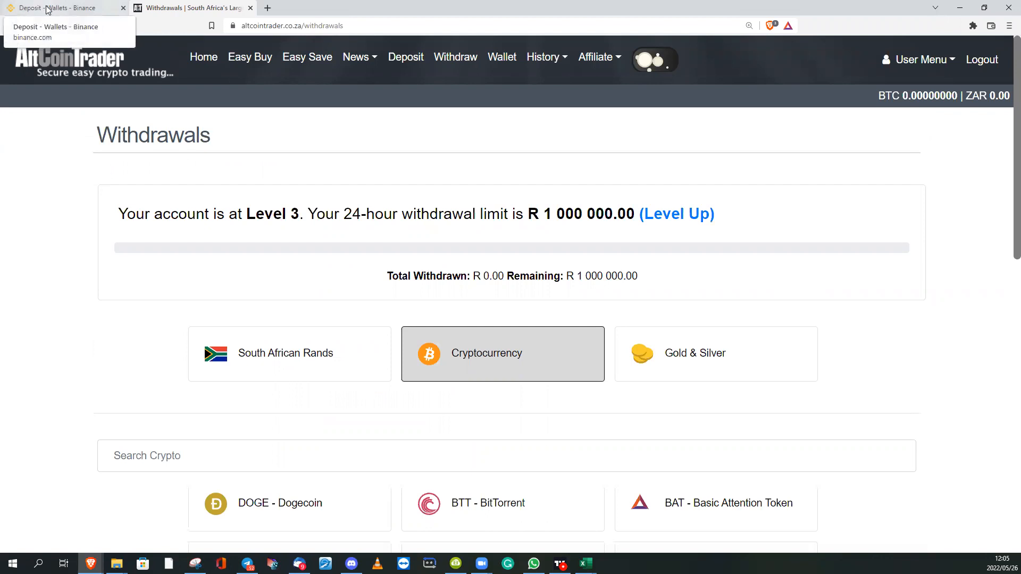
{"action": "left_click", "coordinate": [62, 8]}
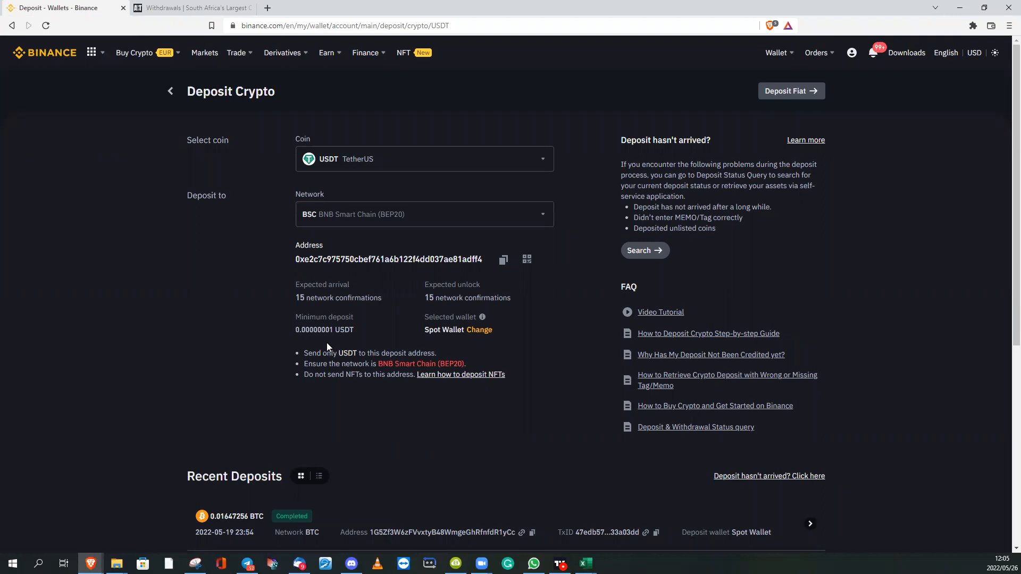
{"action": "mouse_move", "coordinate": [290, 198]}
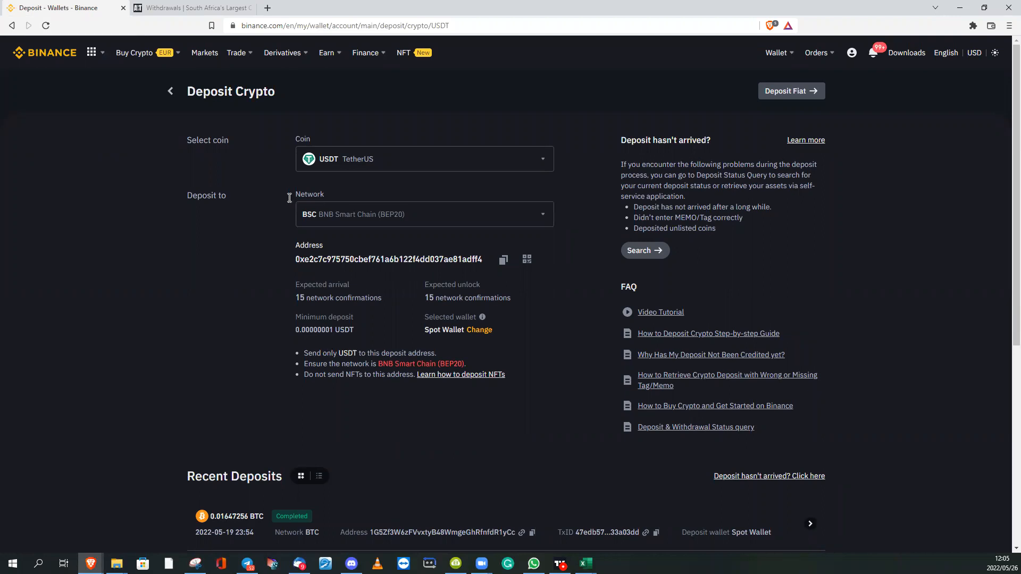
{"action": "left_click", "coordinate": [192, 7]}
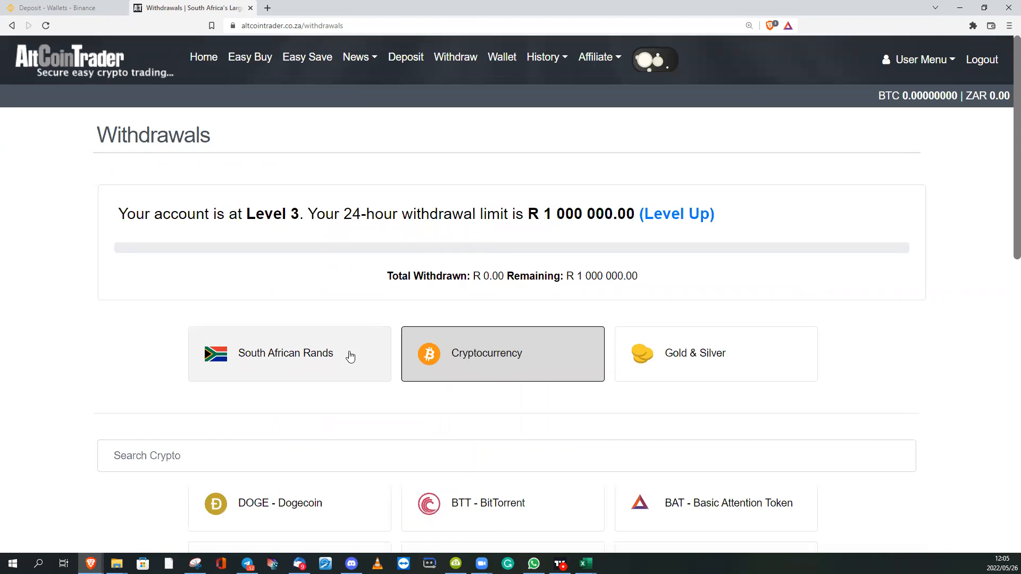
{"action": "mouse_move", "coordinate": [391, 343]}
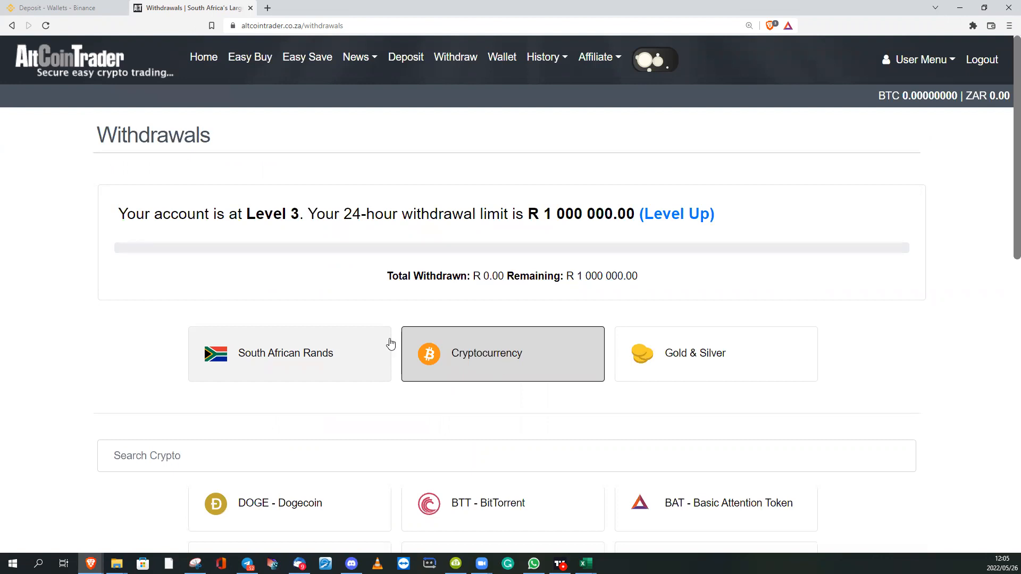
{"action": "mouse_move", "coordinate": [831, 94]}
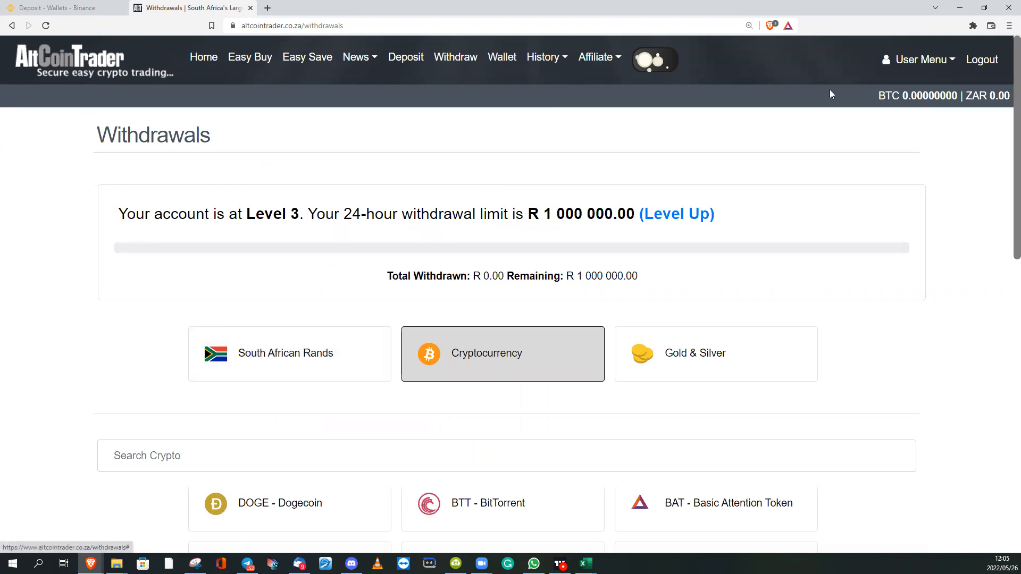
Open the User Menu dropdown in the top navigation.
{"action": "left_click", "coordinate": [918, 59]}
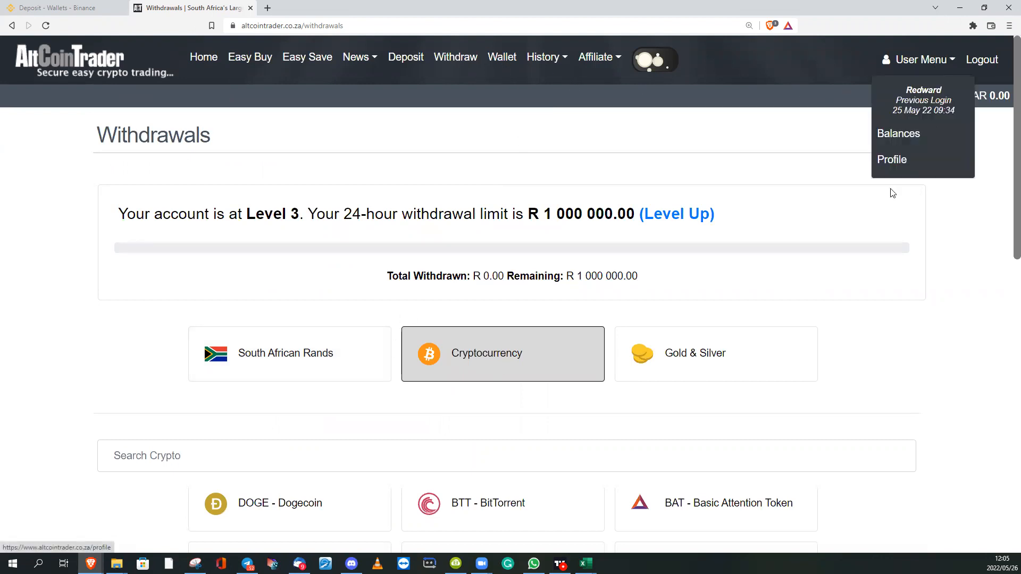
{"action": "mouse_move", "coordinate": [893, 159]}
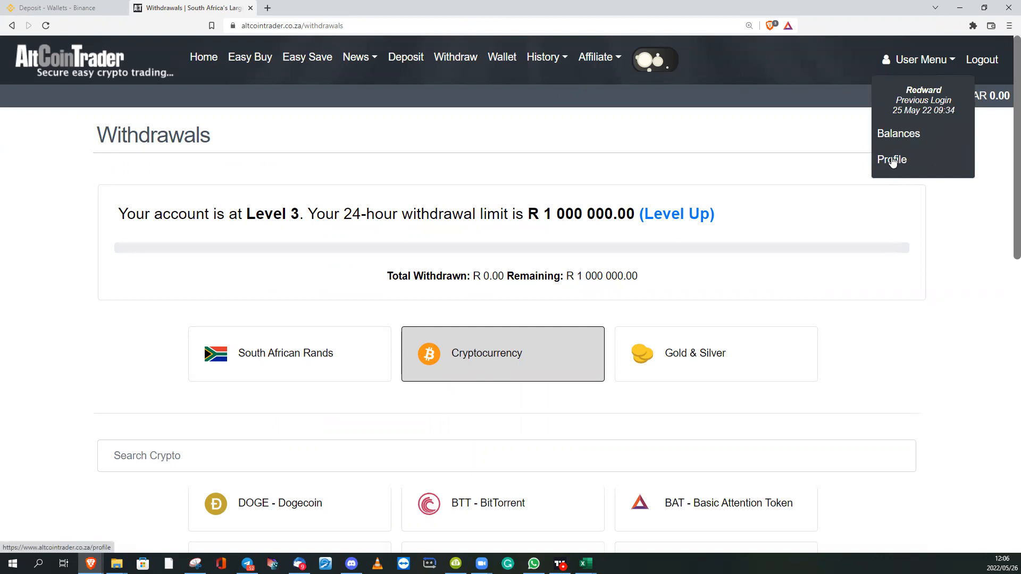
{"action": "mouse_move", "coordinate": [835, 160]}
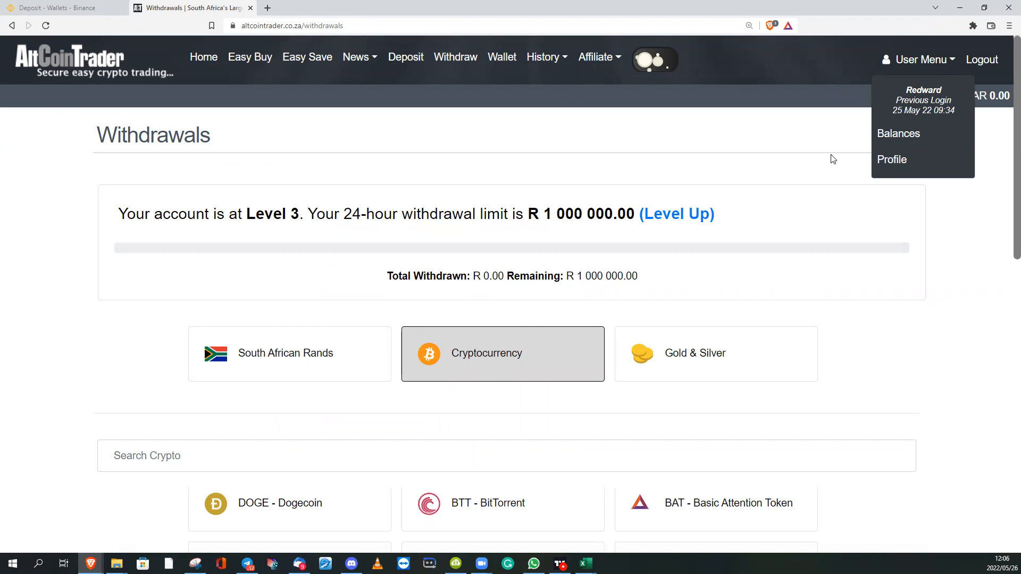